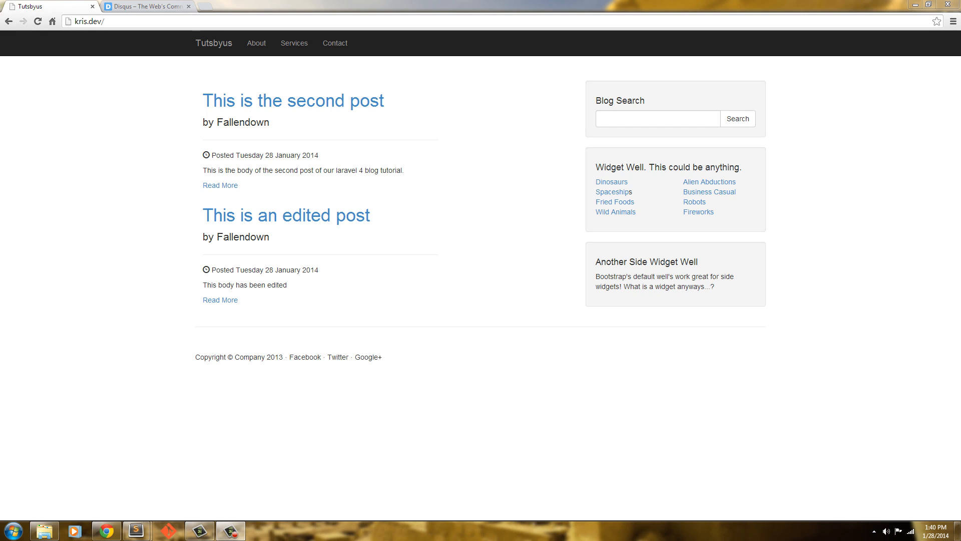
{"action": "mouse_move", "coordinate": [428, 346]}
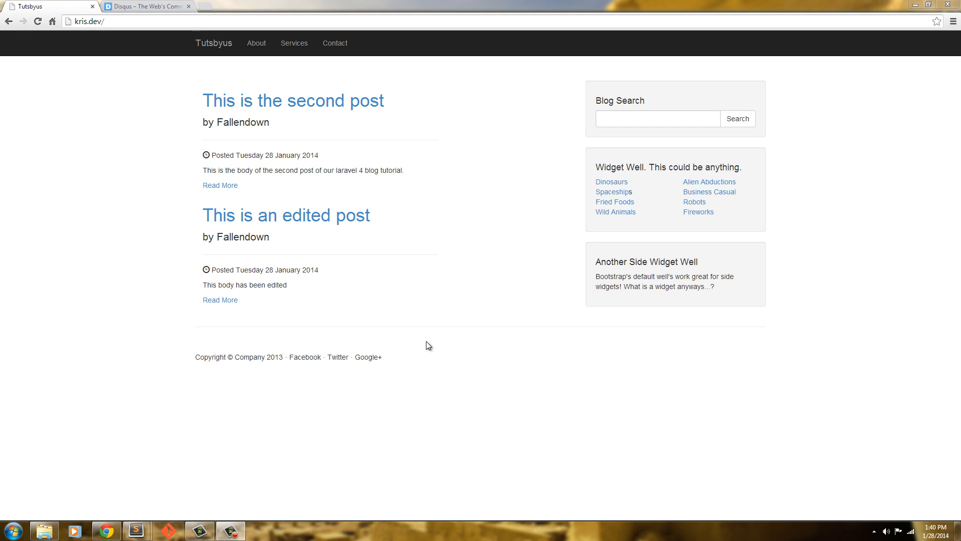
{"action": "mouse_move", "coordinate": [398, 208]}
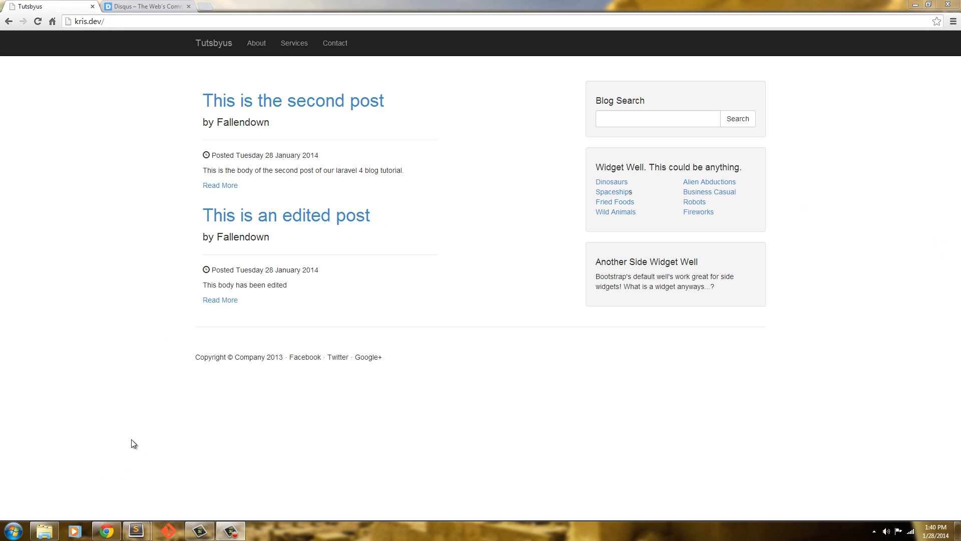
{"action": "mouse_move", "coordinate": [130, 516]}
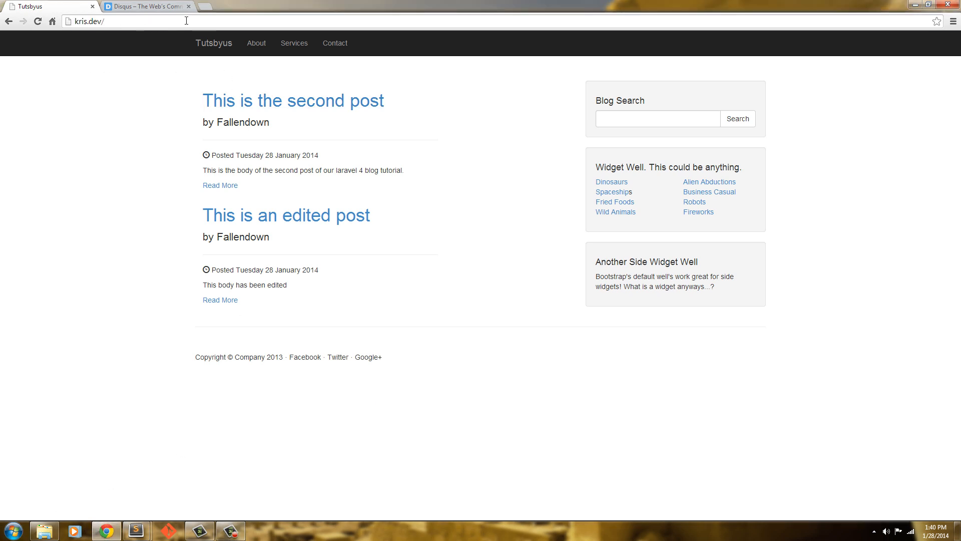
Go to kris.dev/admin, view the posts list and start a new post.
{"action": "type", "text": "kris.dev/admin"}
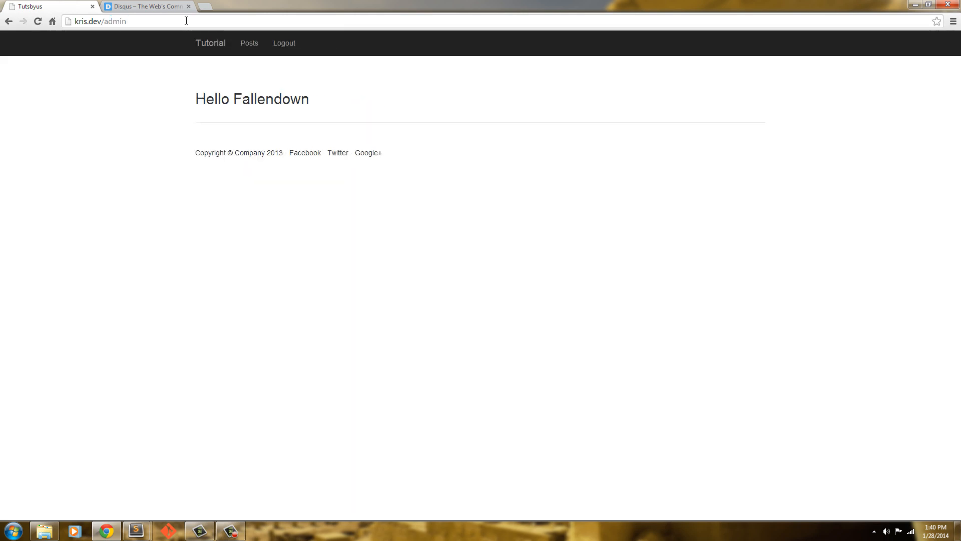
{"action": "left_click", "coordinate": [250, 43]}
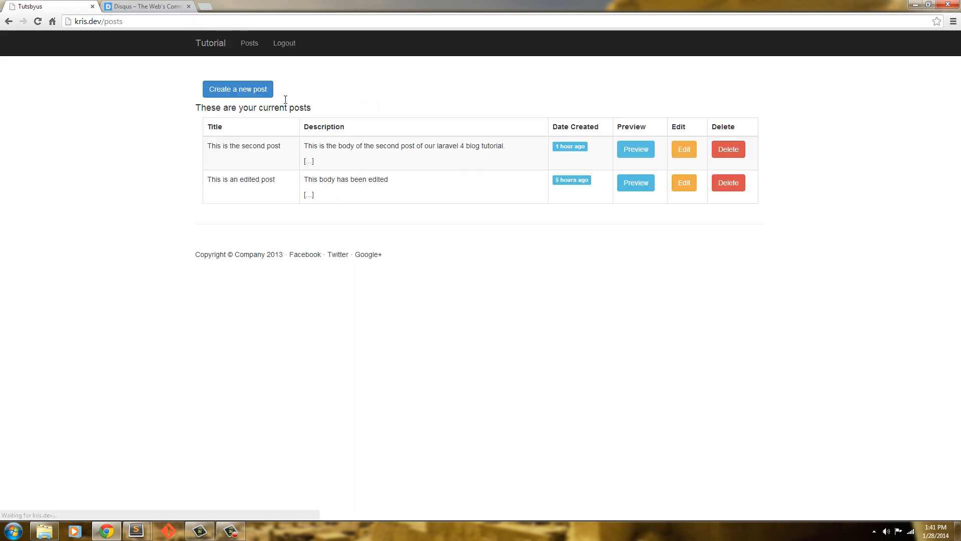
{"action": "left_click", "coordinate": [237, 89]}
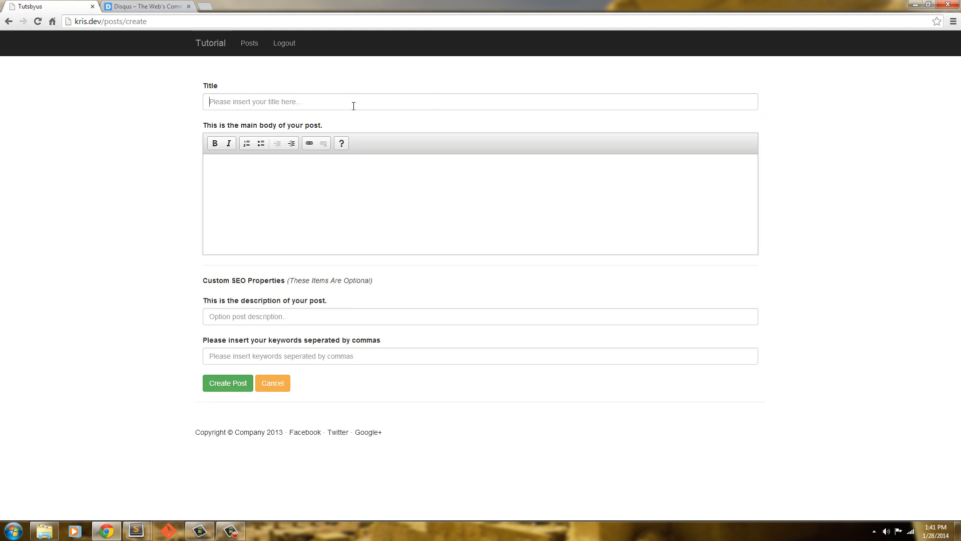
Fill the form with title 'This is an example post' and body 'This the body of the example post.'.
{"action": "type", "text": "This a"}
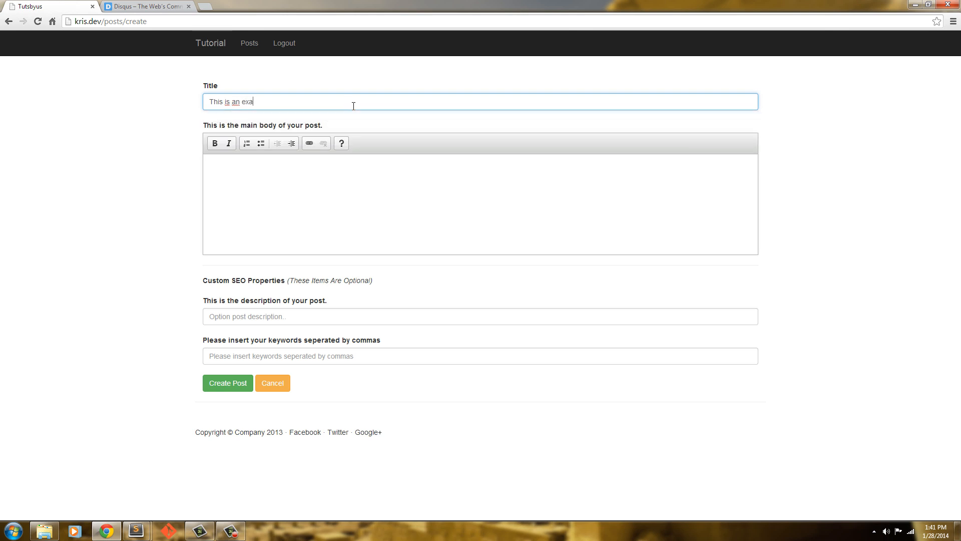
{"action": "type", "text": "mple post"}
{"action": "left_click", "coordinate": [481, 204]}
{"action": "type", "text": "This the b"}
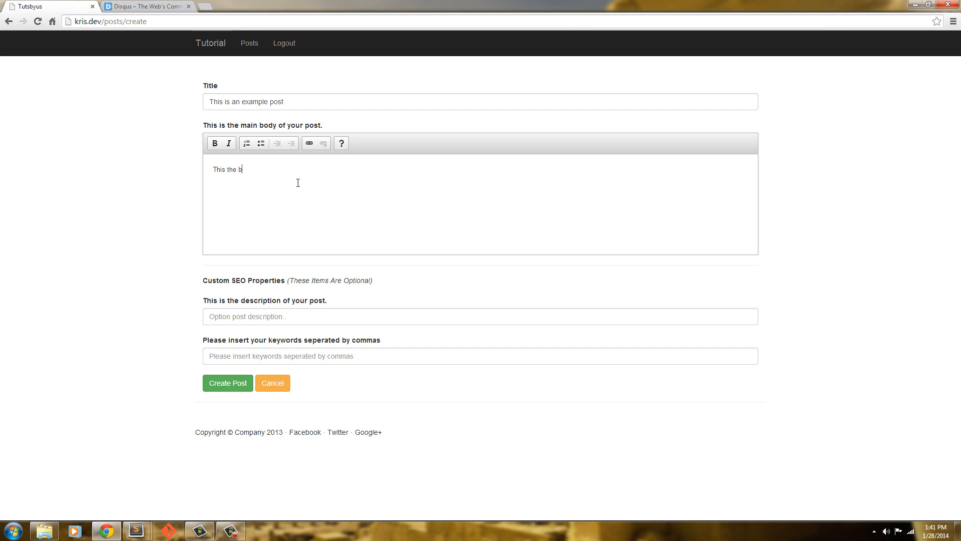
{"action": "type", "text": "ody of"}
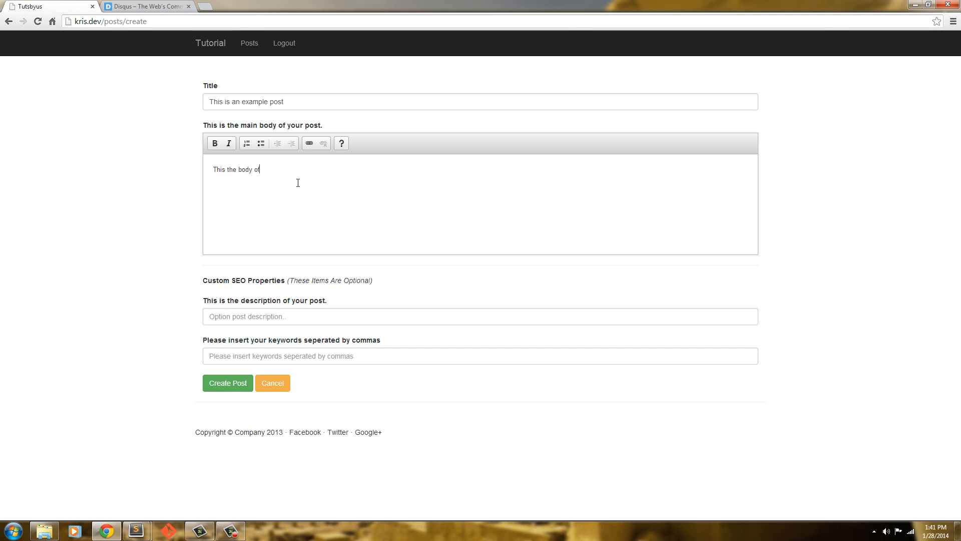
{"action": "type", "text": "a"}
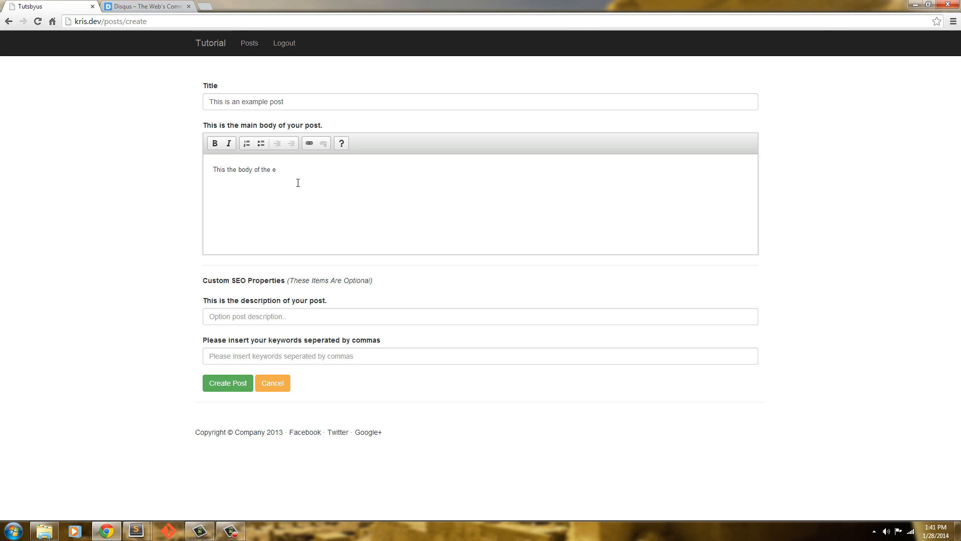
{"action": "type", "text": "x"}
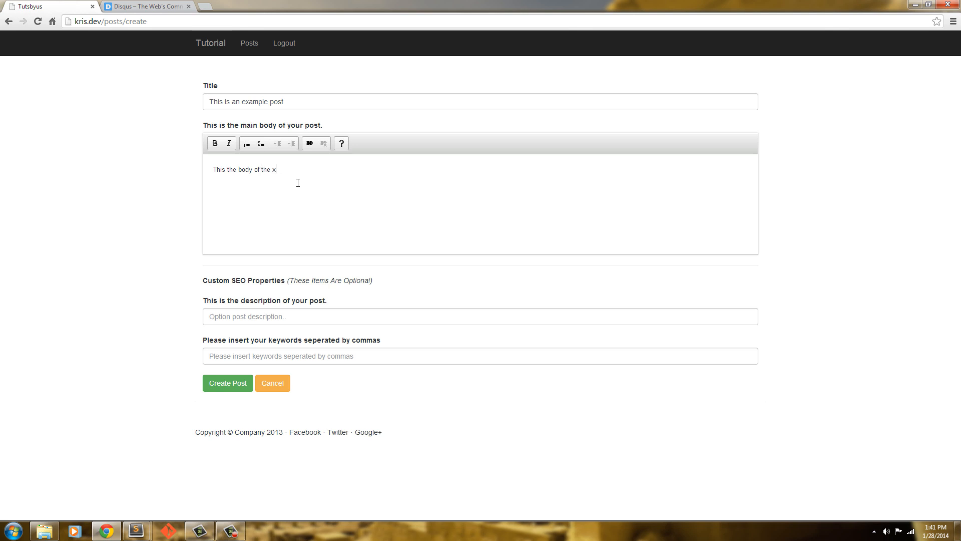
{"action": "type", "text": "example post"}
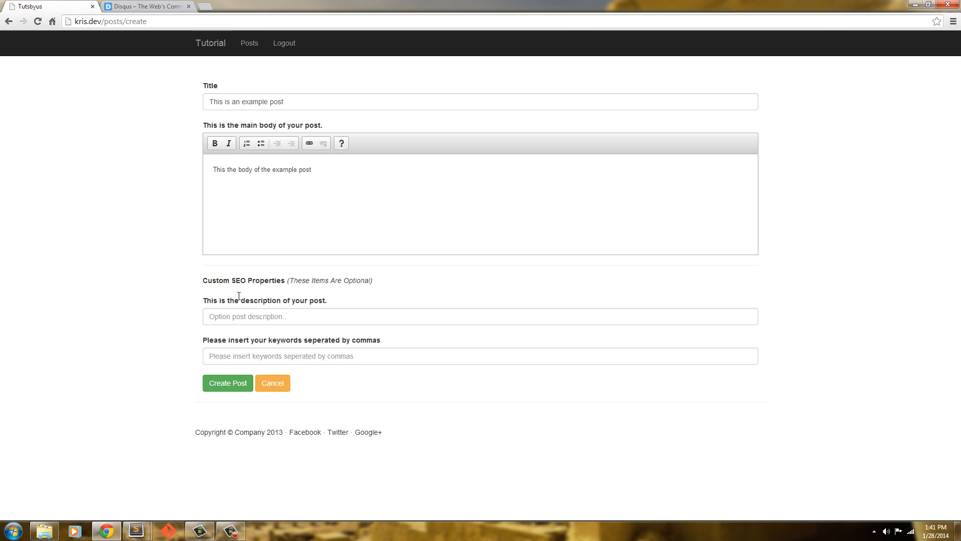
Save the example post and start another new post.
{"action": "left_click", "coordinate": [227, 382]}
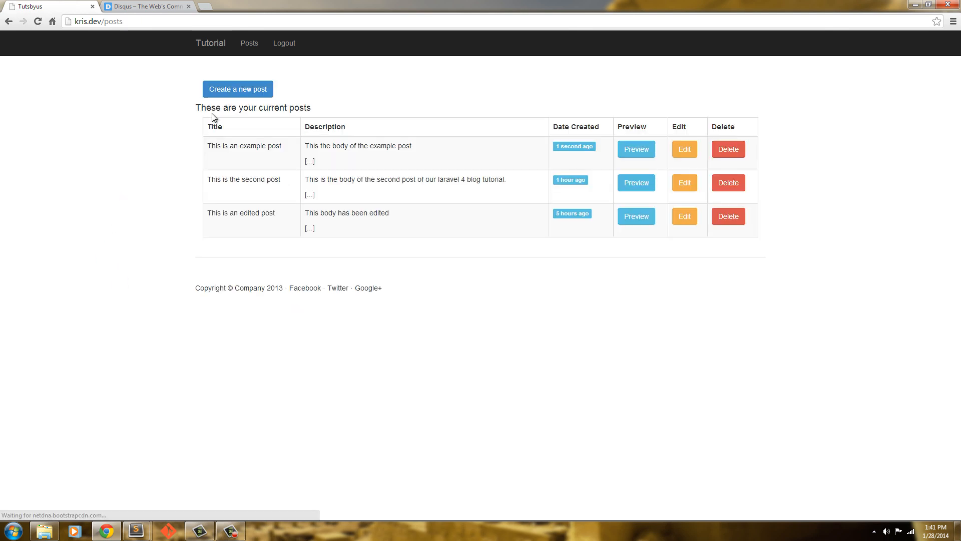
{"action": "left_click", "coordinate": [237, 89]}
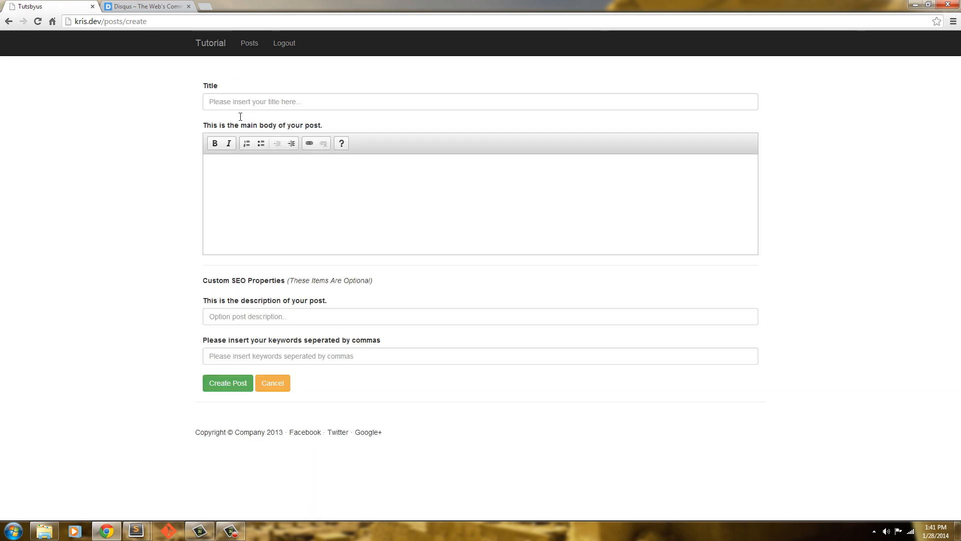
Fill the form with the thank-you title 'Thank you all for watching my tutorials.' and matching body.
{"action": "type", "text": "This is another po"}
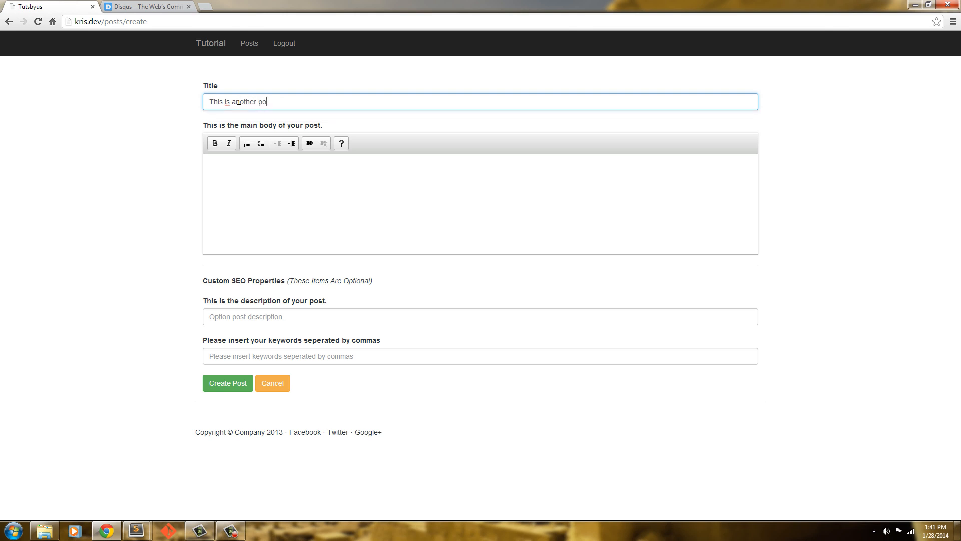
{"action": "type", "text": "st."}
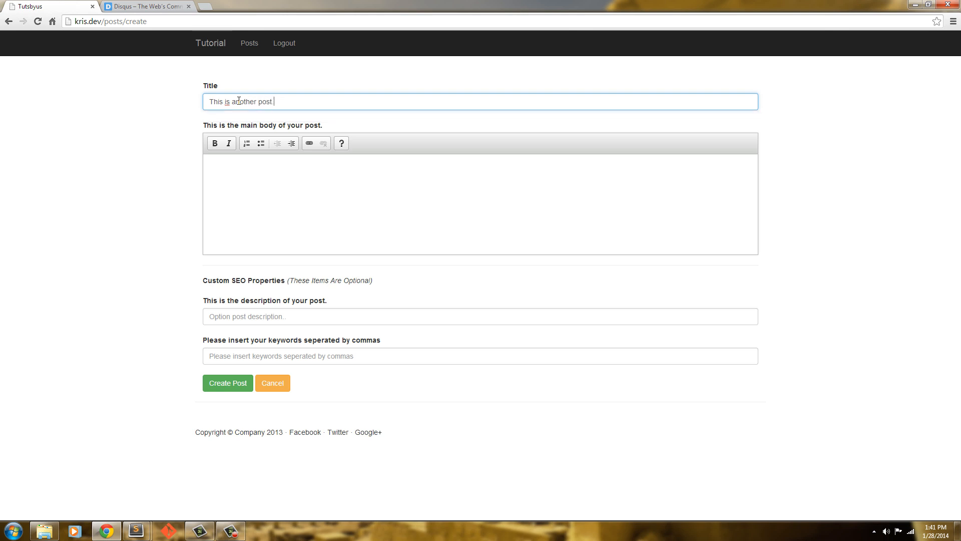
{"action": "type", "text": "Thga"}
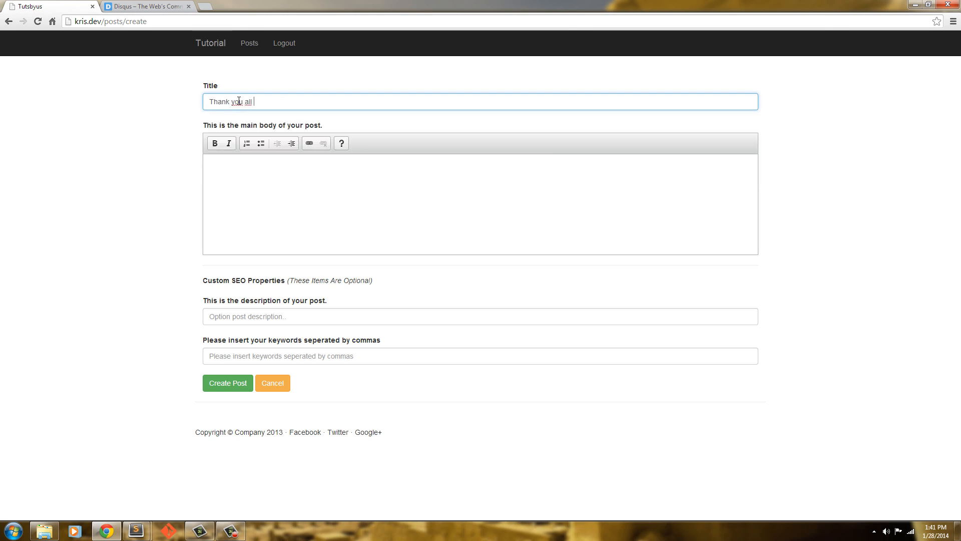
{"action": "type", "text": "for watching my tutorials."}
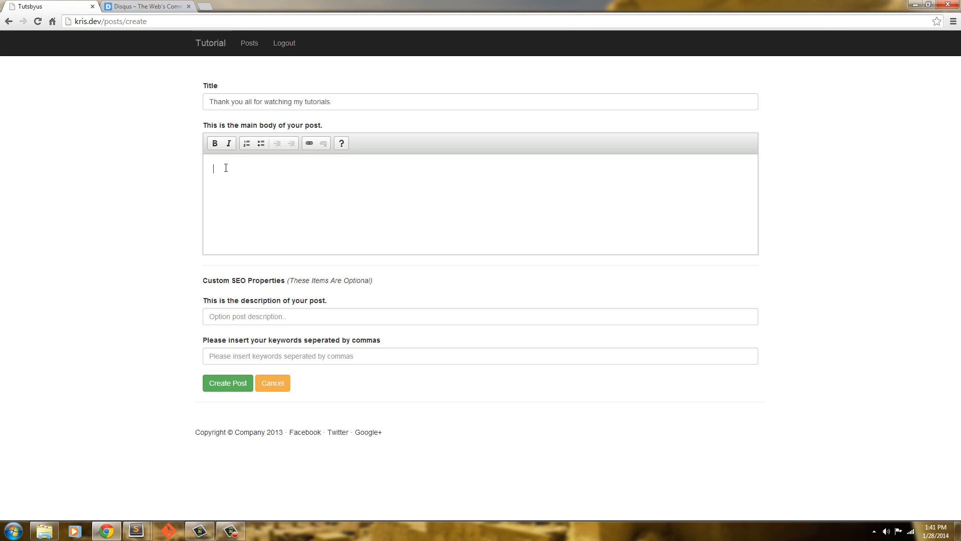
{"action": "type", "text": "Thank you all so much for"}
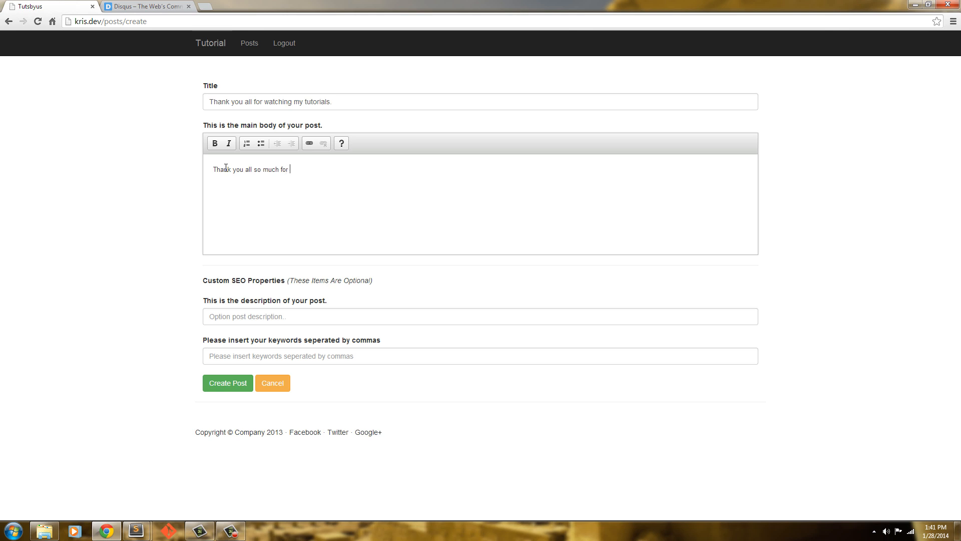
{"action": "type", "text": "watching my"}
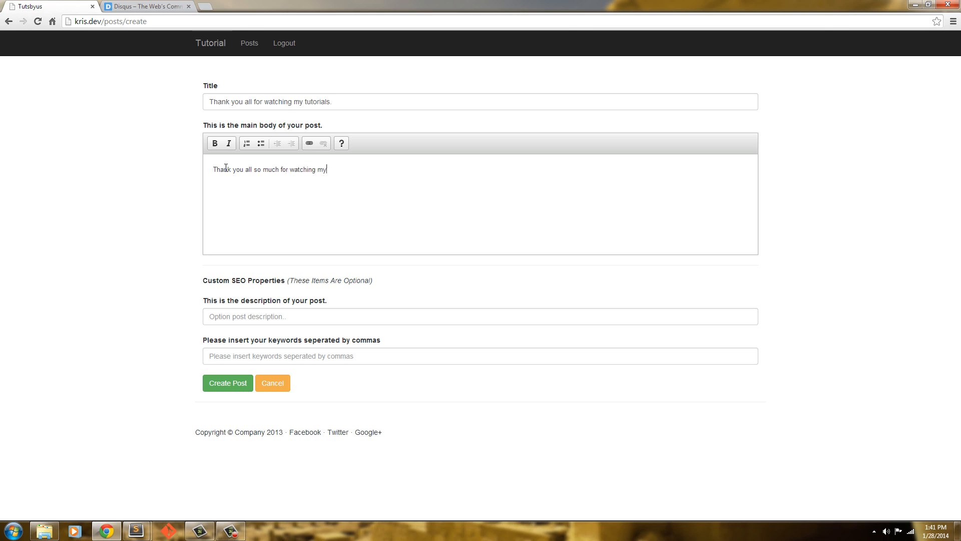
{"action": "type", "text": "tutori"}
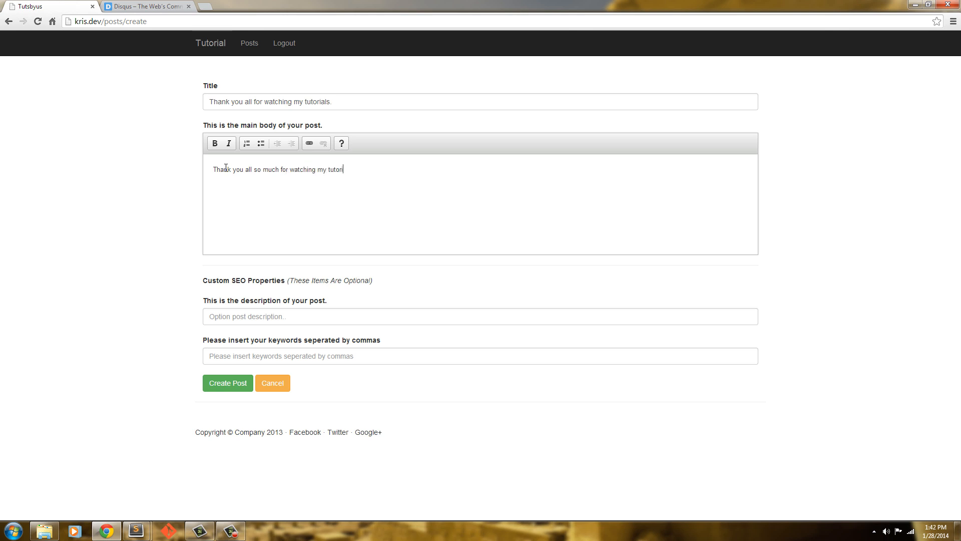
{"action": "right_click", "coordinate": [227, 382]}
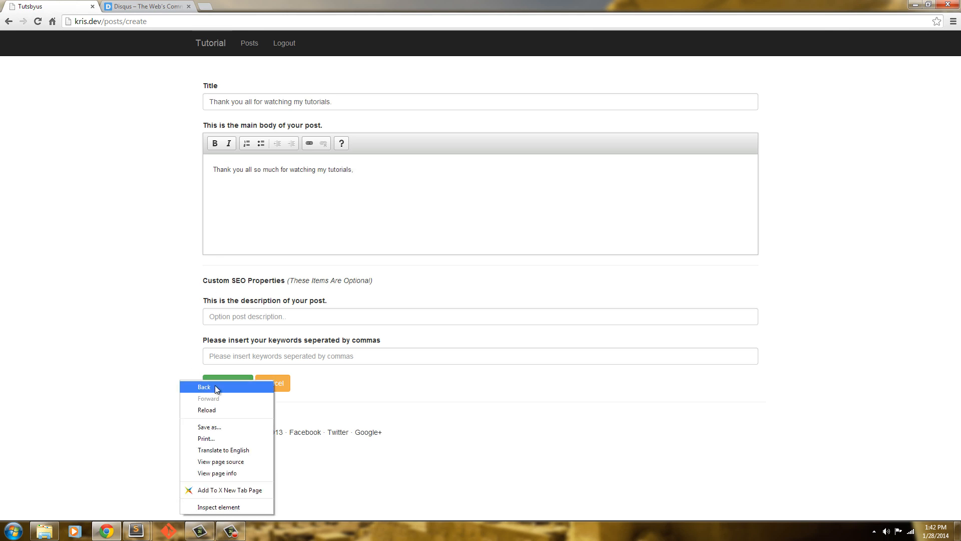
Save the thank-you post and reopen a blank create-post form.
{"action": "left_click", "coordinate": [203, 386]}
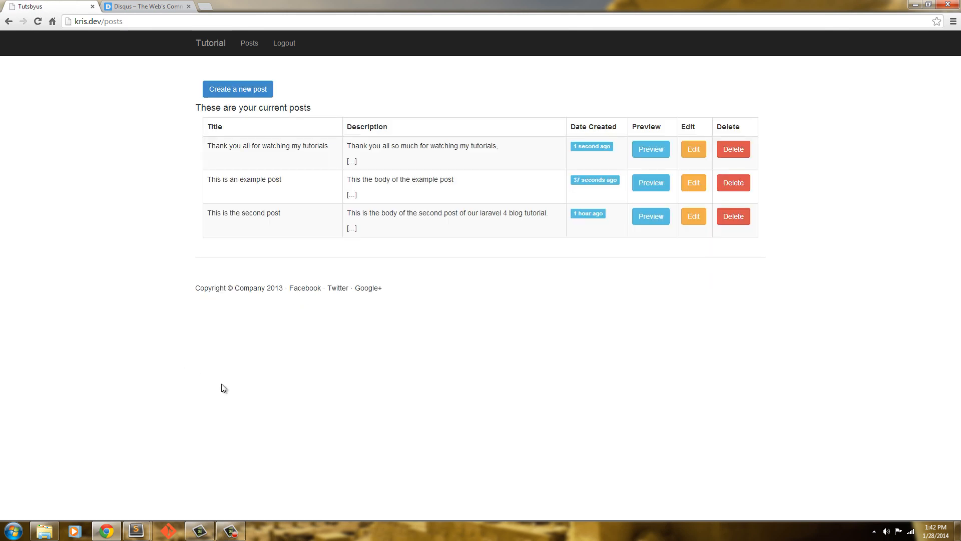
{"action": "mouse_move", "coordinate": [317, 165]}
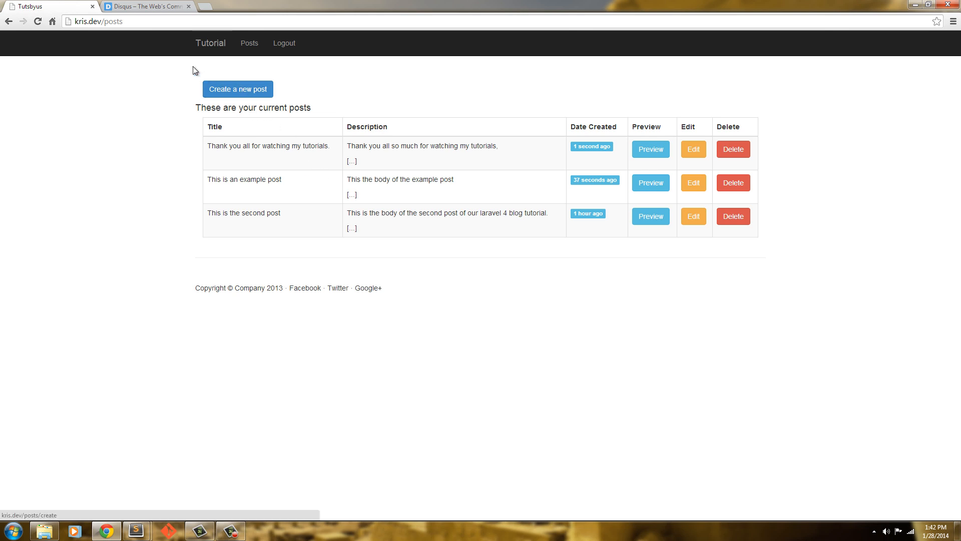
{"action": "mouse_move", "coordinate": [246, 111]}
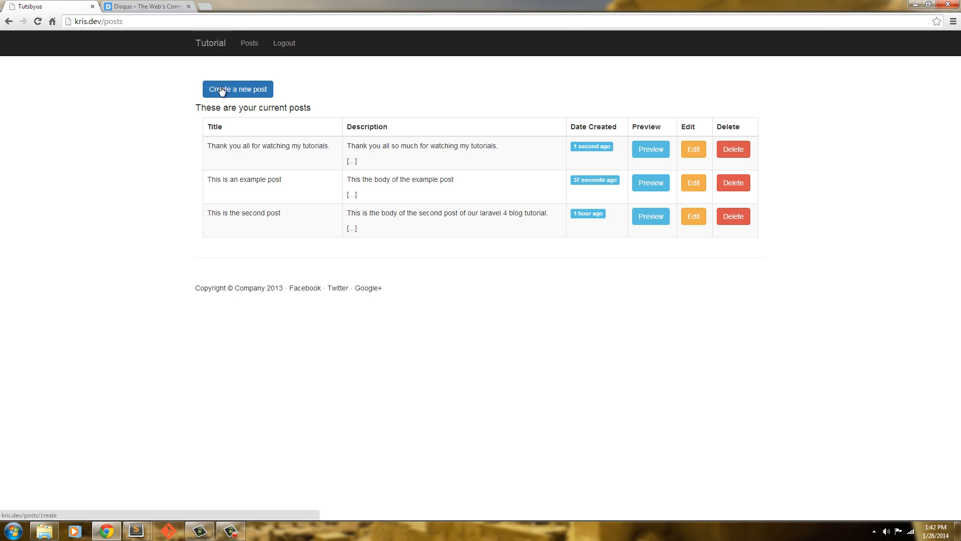
{"action": "left_click", "coordinate": [238, 89]}
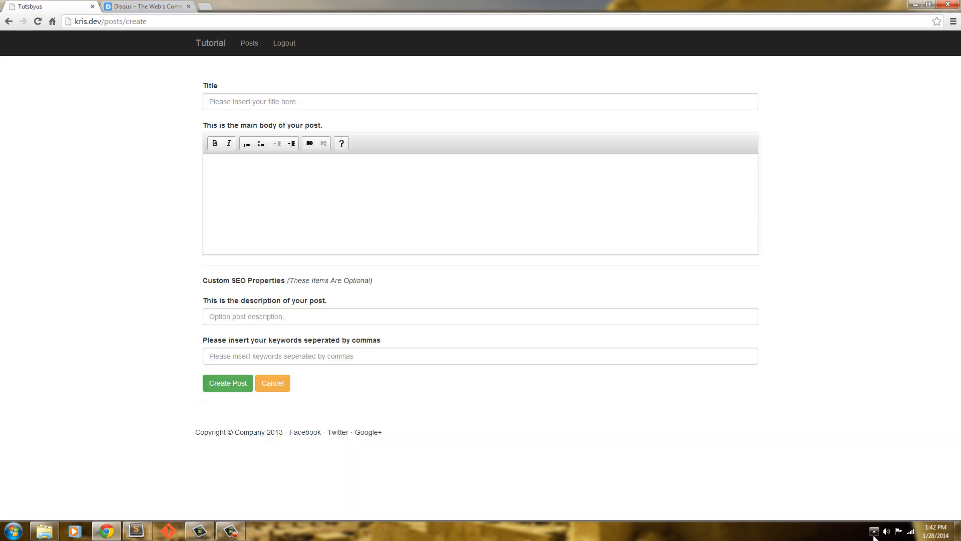
Launch phpMyAdmin from the WAMP tray, log in as root, then return to the blog tab.
{"action": "left_click", "coordinate": [875, 531]}
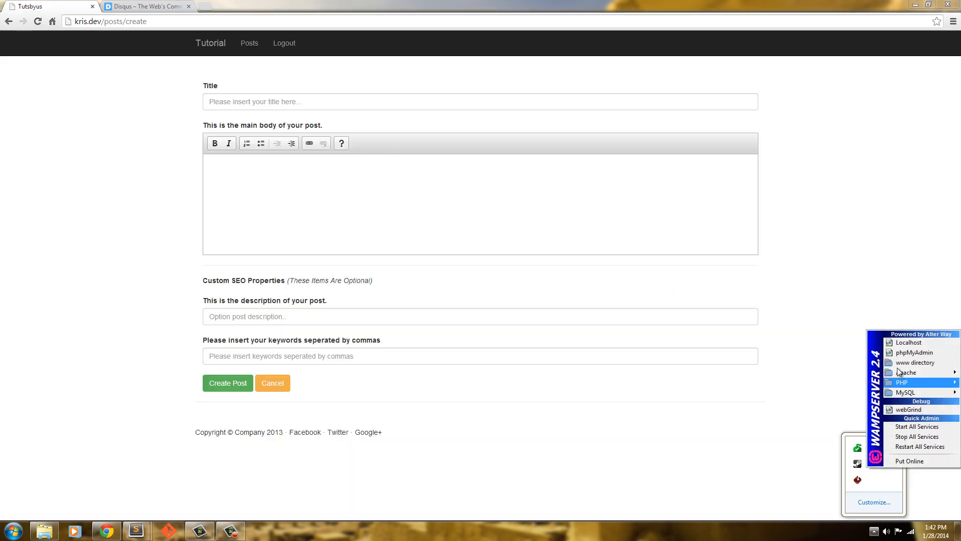
{"action": "left_click", "coordinate": [914, 352]}
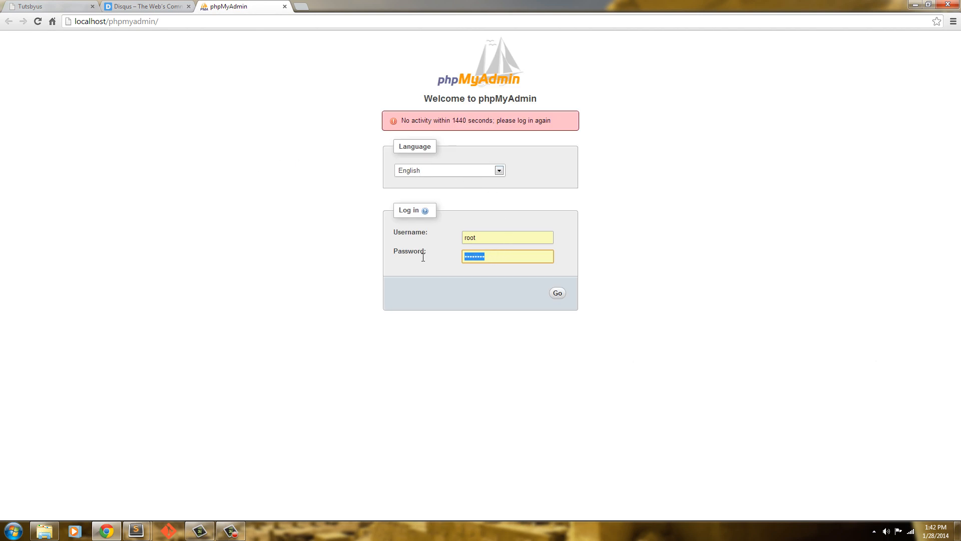
{"action": "left_click", "coordinate": [557, 292]}
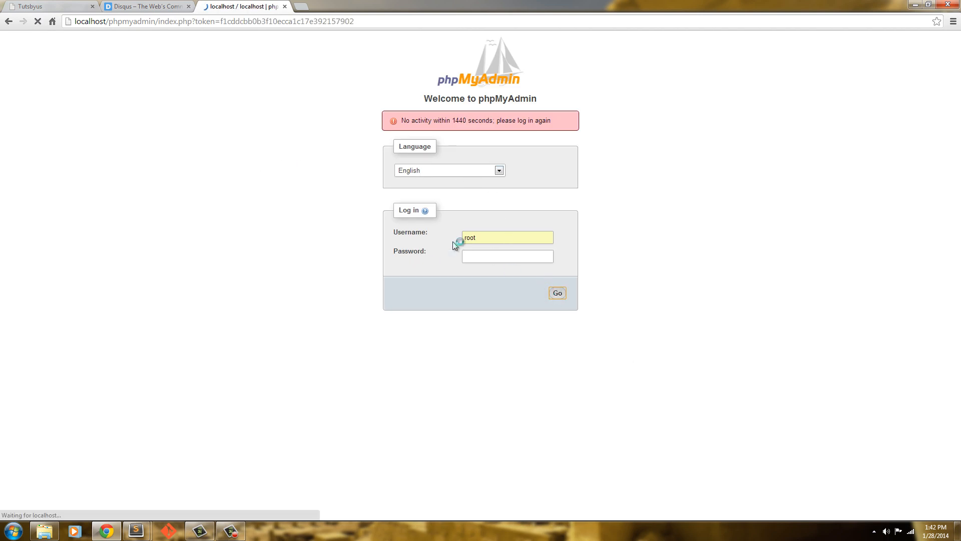
{"action": "left_click", "coordinate": [556, 293]}
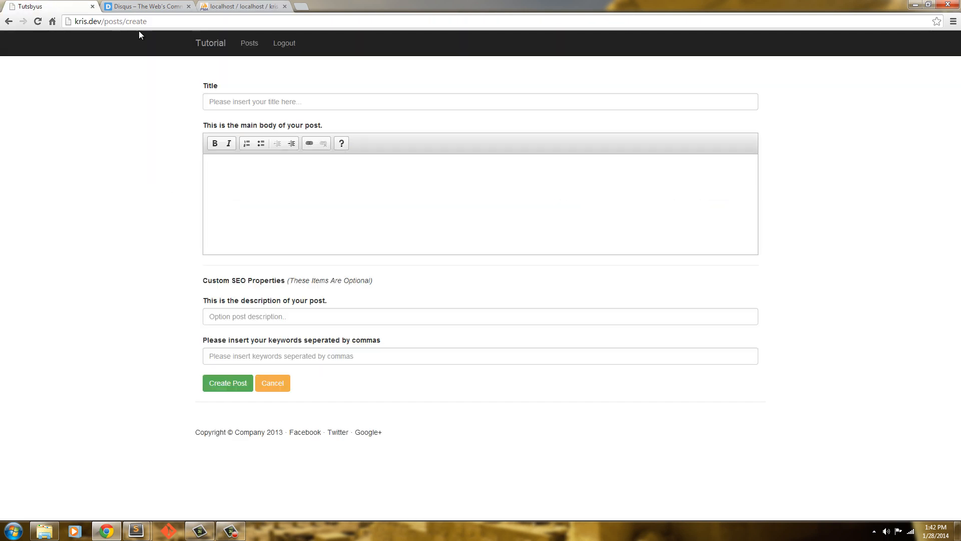
View the blog home page listing three posts, then bring Sublime Text to the front.
{"action": "left_click", "coordinate": [211, 43]}
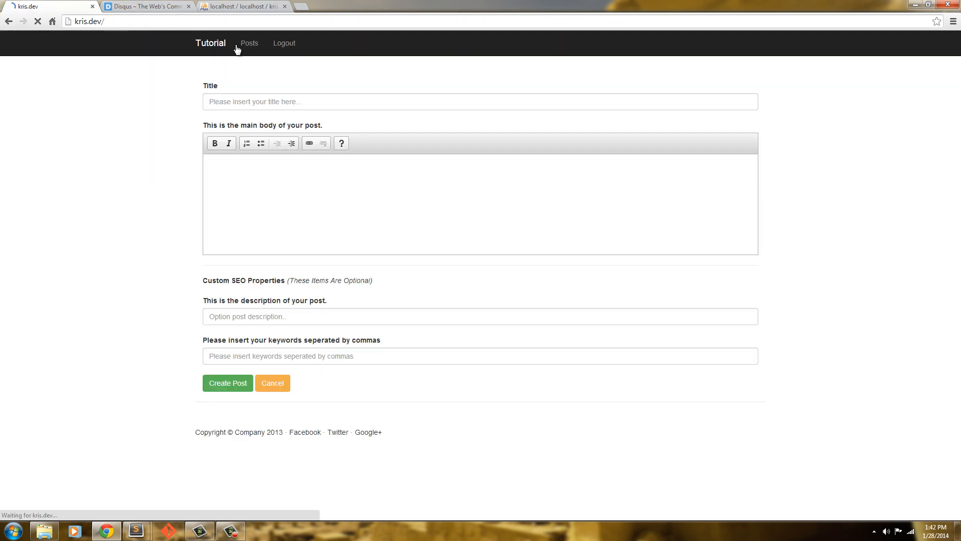
{"action": "left_click", "coordinate": [249, 43]}
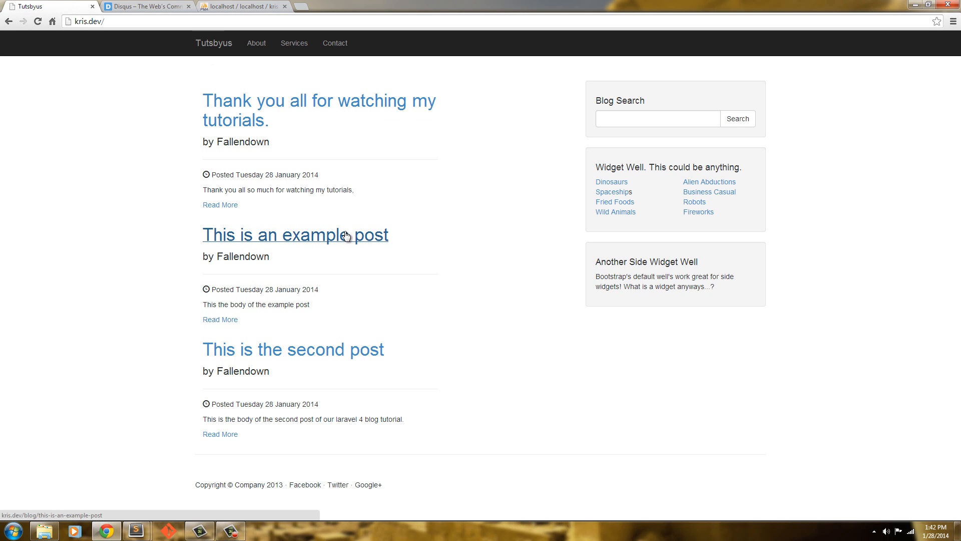
{"action": "mouse_move", "coordinate": [260, 244]}
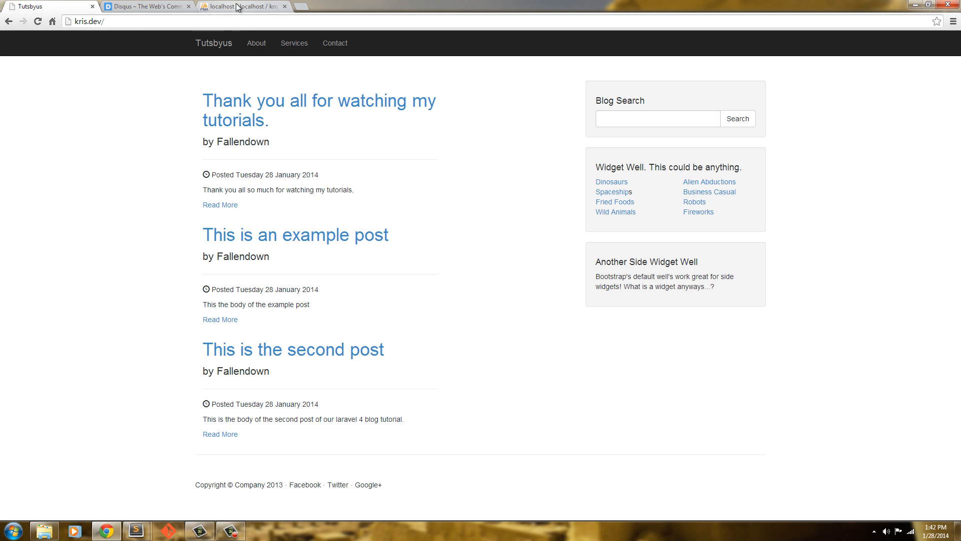
{"action": "mouse_move", "coordinate": [239, 6]}
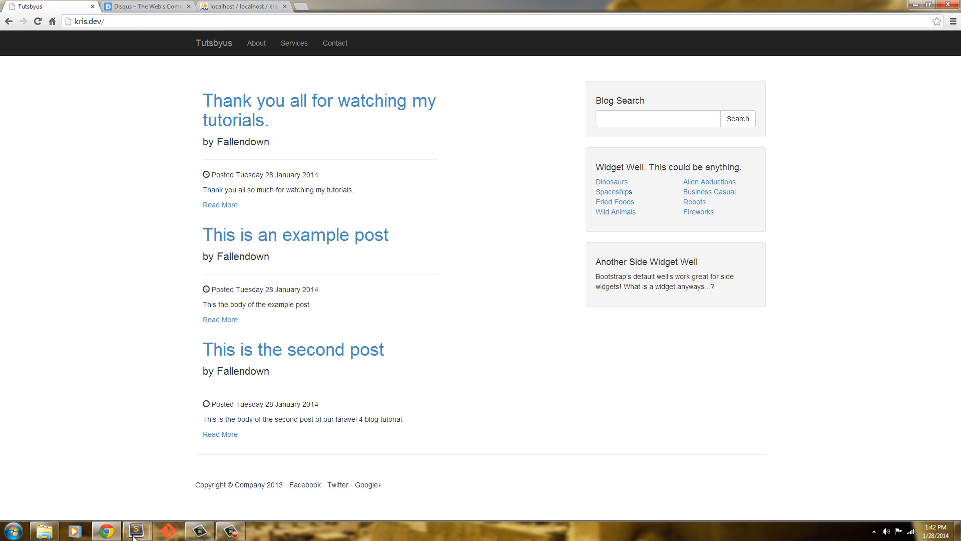
{"action": "left_click", "coordinate": [136, 530]}
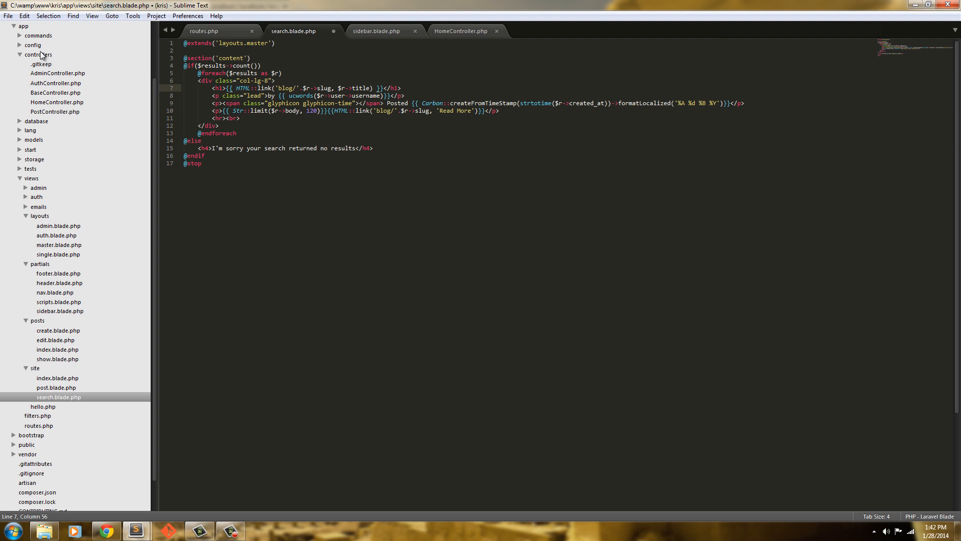
{"action": "mouse_move", "coordinate": [55, 397]}
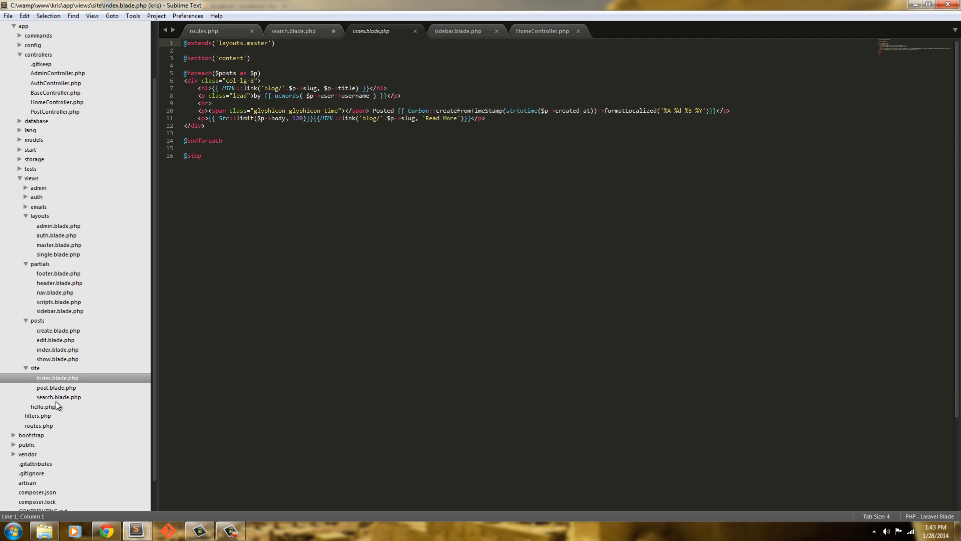
{"action": "mouse_move", "coordinate": [59, 404]}
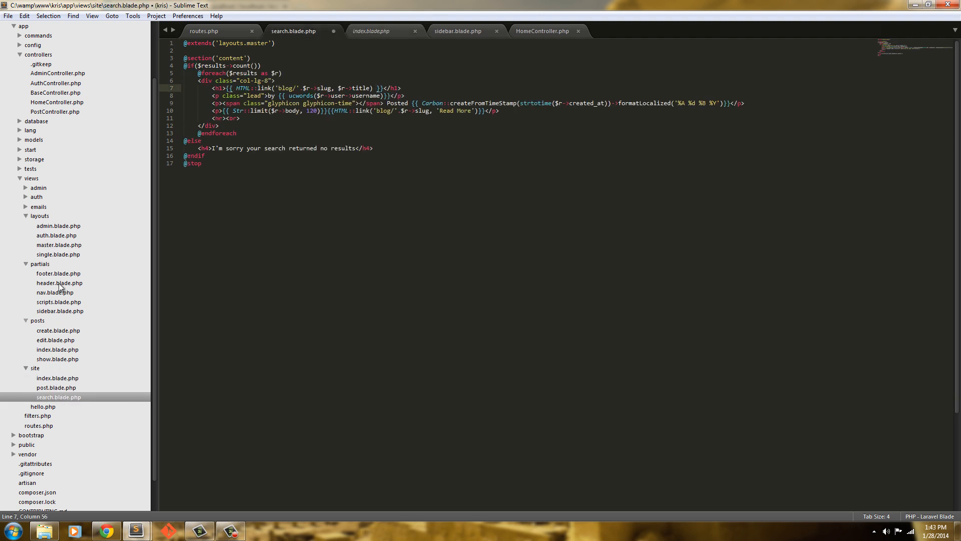
Copy the entire contents of layouts/master.blade.php to the clipboard.
{"action": "left_click", "coordinate": [58, 225]}
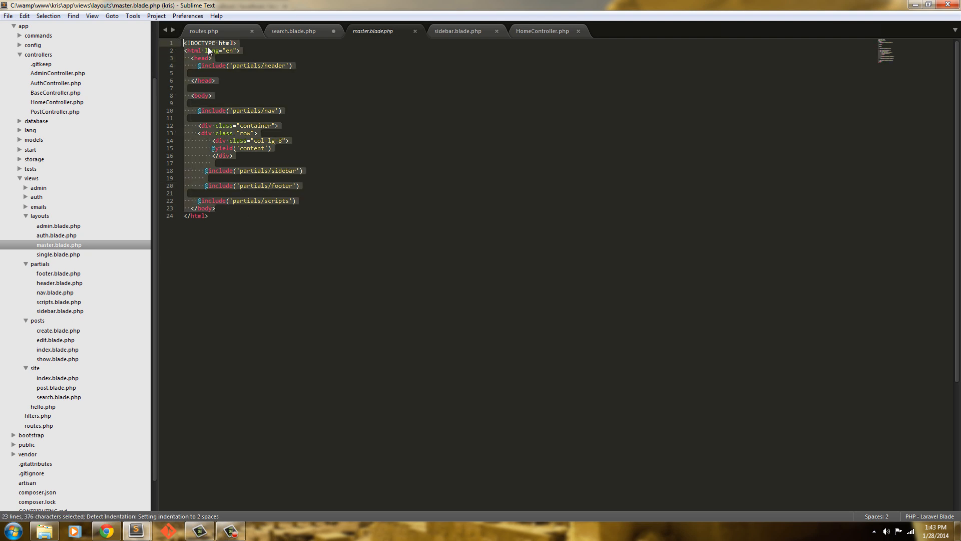
{"action": "right_click", "coordinate": [208, 50]}
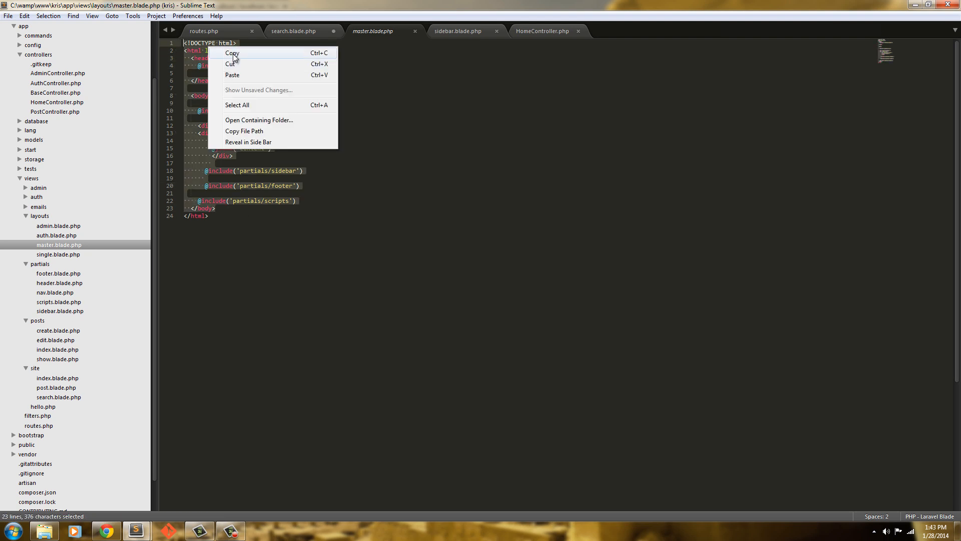
{"action": "left_click", "coordinate": [233, 53]}
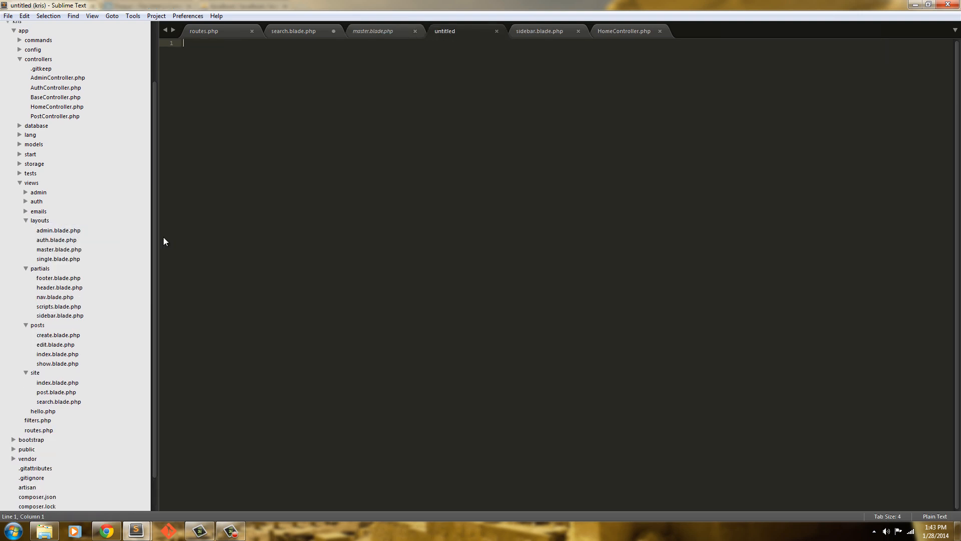
Save a new file as smaster.blade.php in layouts with the pasted master layout code.
{"action": "key", "text": "ctrl+s"}
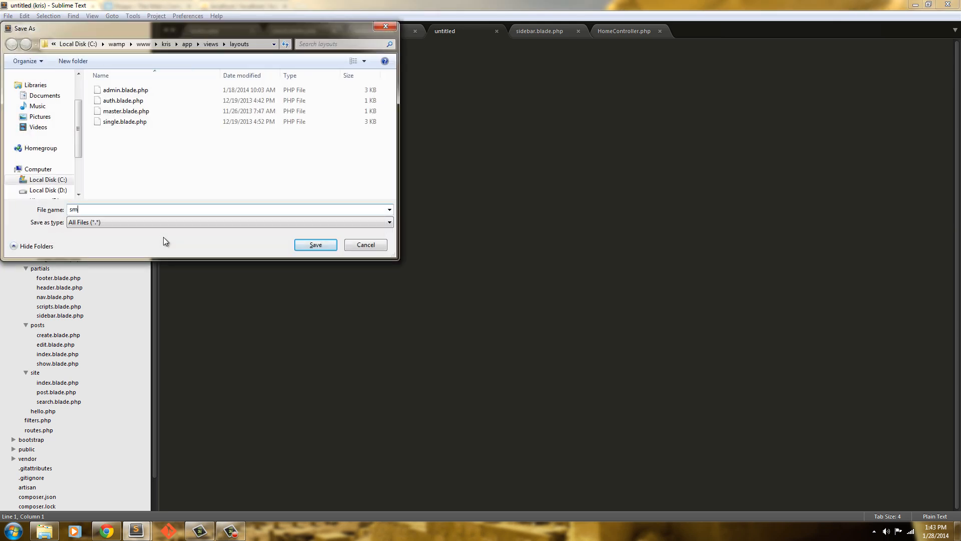
{"action": "type", "text": "aster.b"}
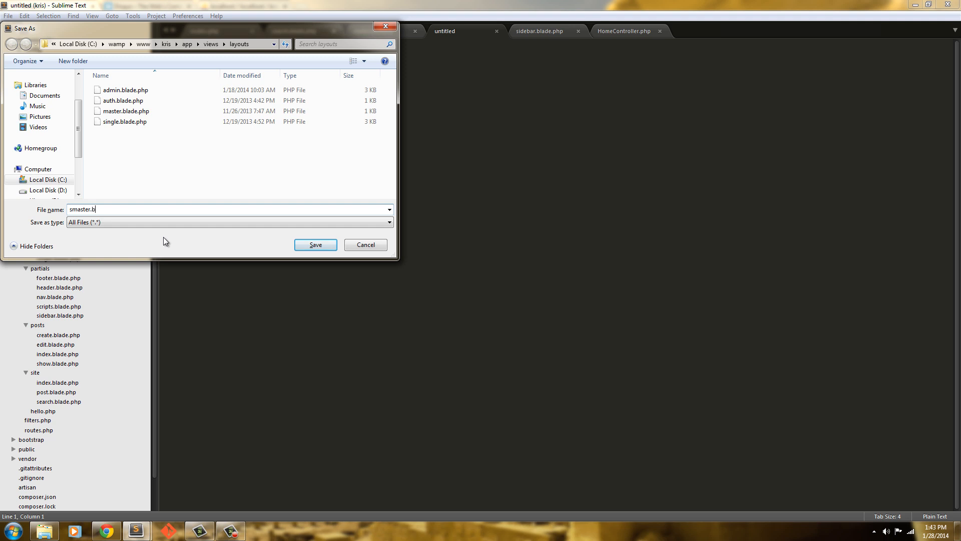
{"action": "left_click", "coordinate": [315, 244]}
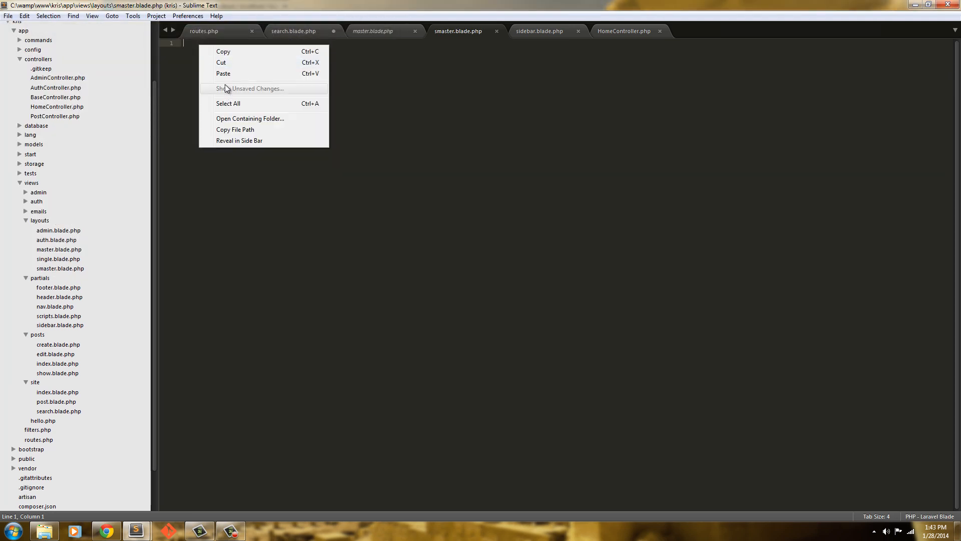
{"action": "left_click", "coordinate": [224, 73]}
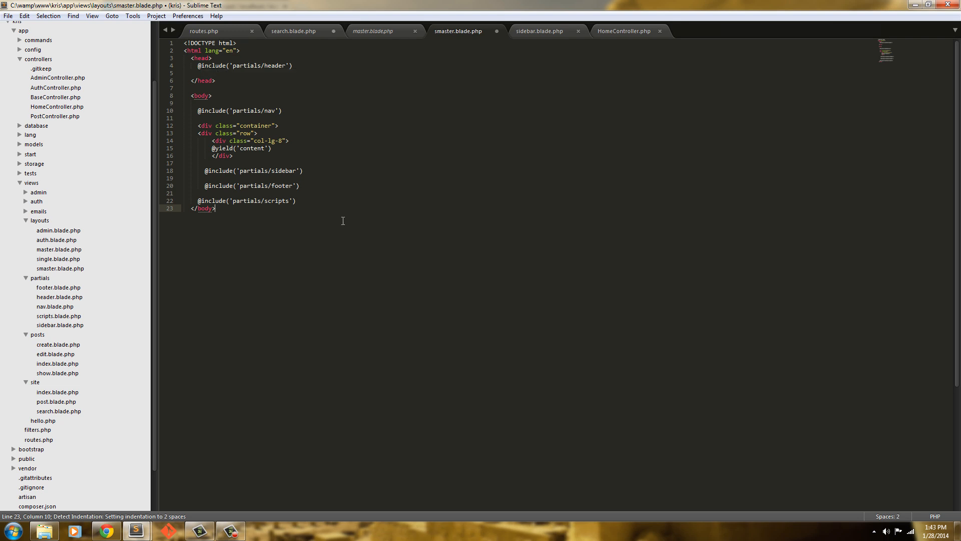
{"action": "left_click", "coordinate": [934, 516]}
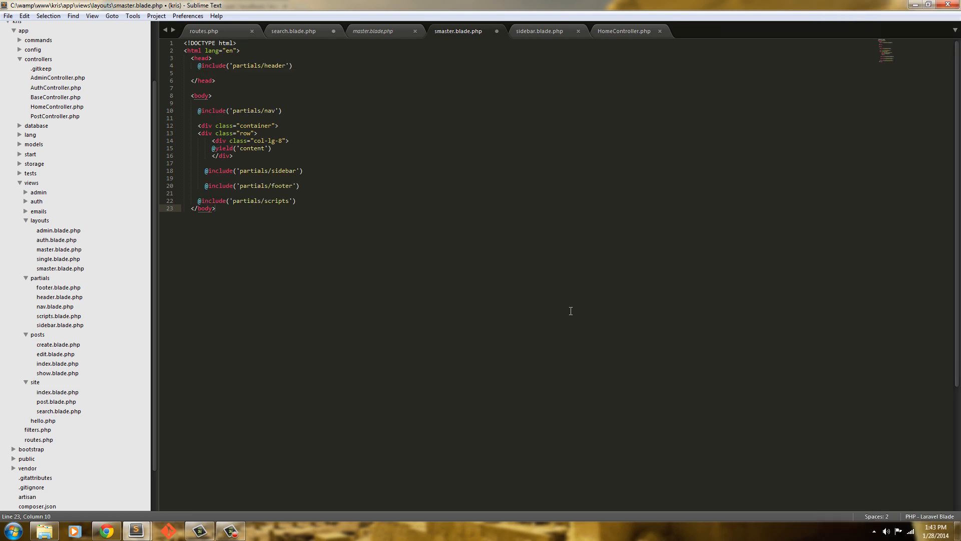
{"action": "key", "text": "ctrl+s"}
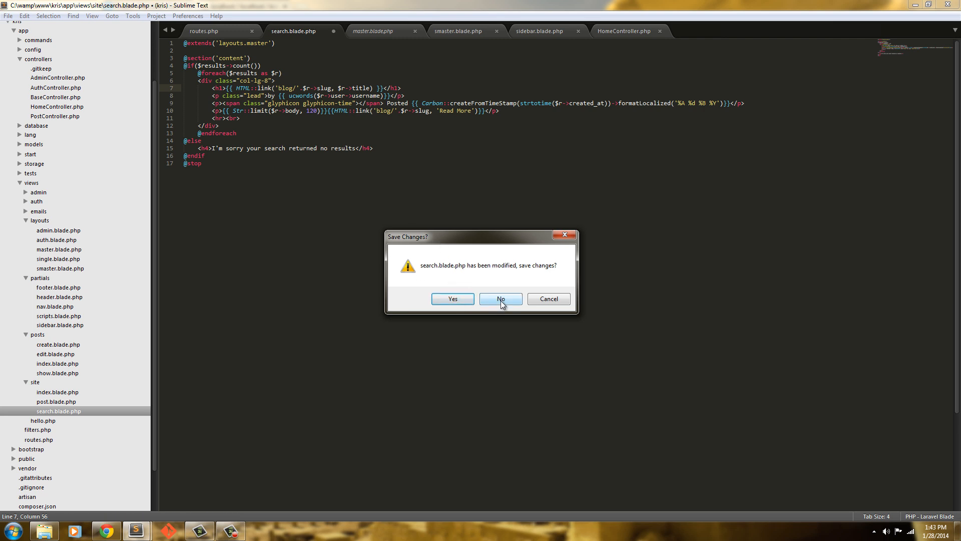
{"action": "mouse_move", "coordinate": [528, 302]}
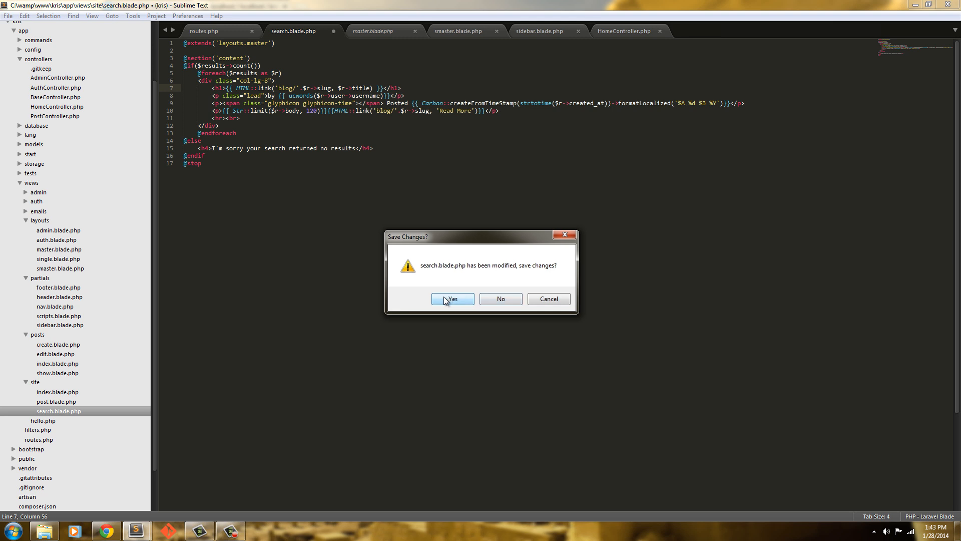
Close the extra tabs, keeping the changes to search.blade.php.
{"action": "left_click", "coordinate": [452, 299]}
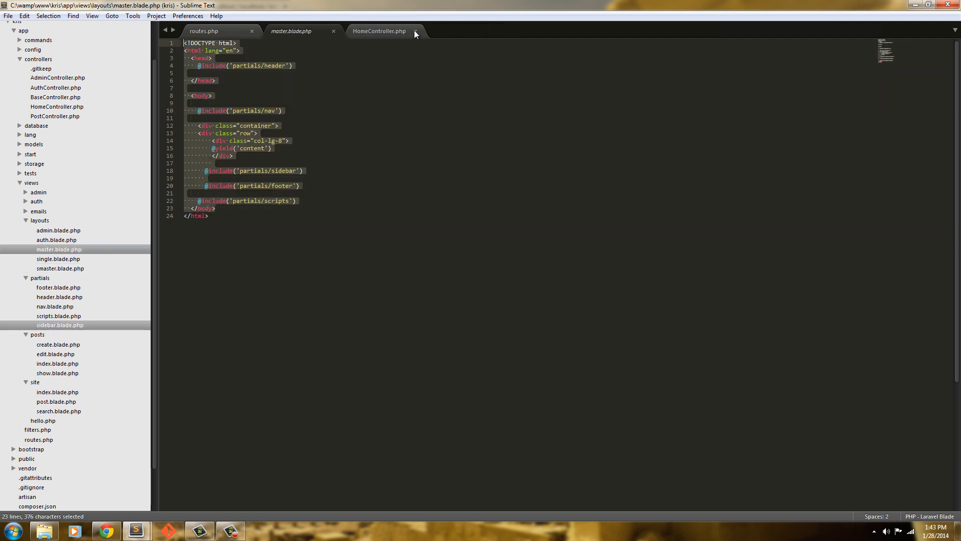
Add {{ $posts->links() }} below the sidebar include in master.blade.php.
{"action": "left_click", "coordinate": [409, 31]}
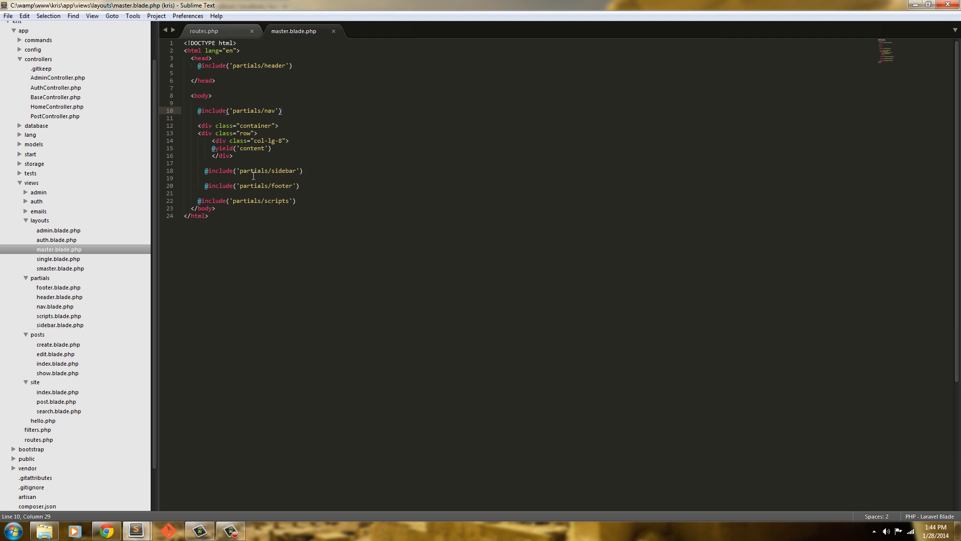
{"action": "left_click", "coordinate": [303, 170]}
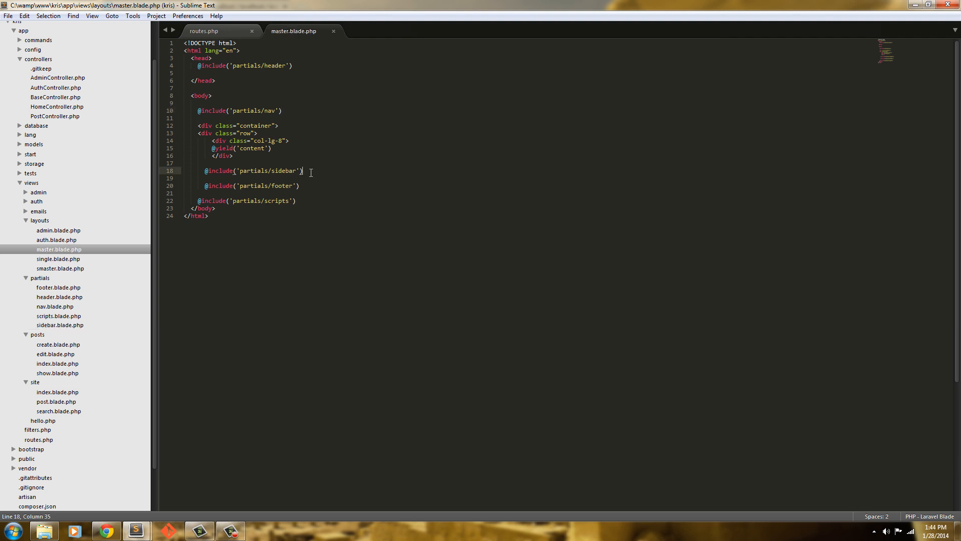
{"action": "type", "text": "{{}}"}
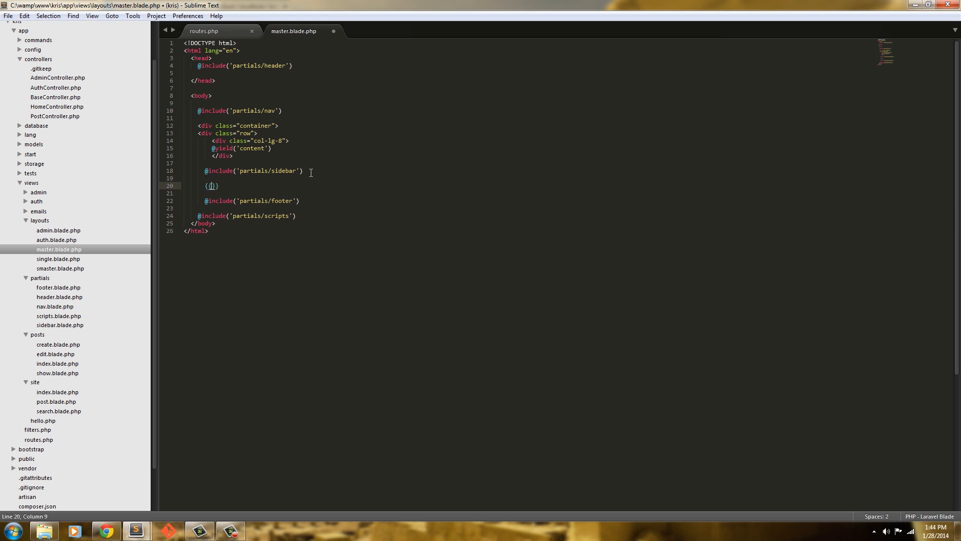
{"action": "type", "text": "$pd"}
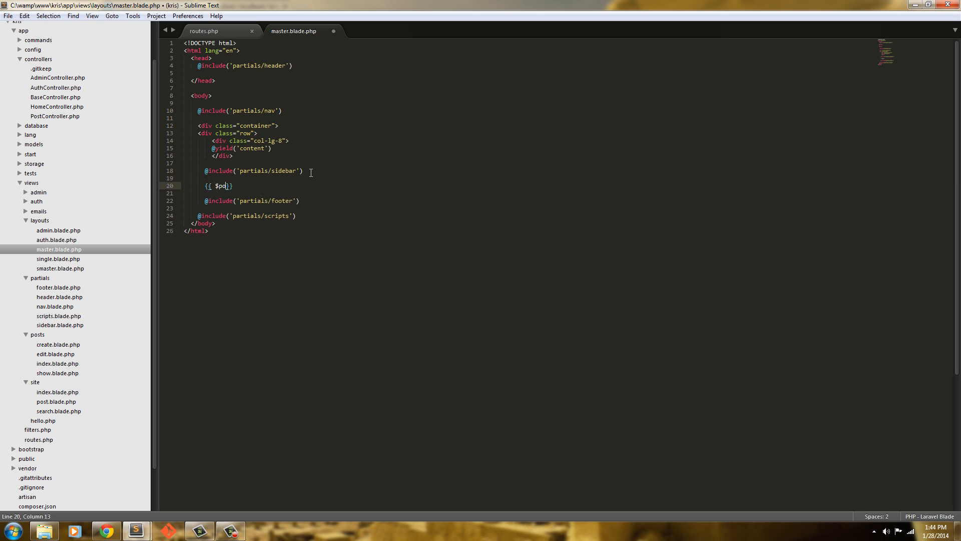
{"action": "type", "text": "osts-"}
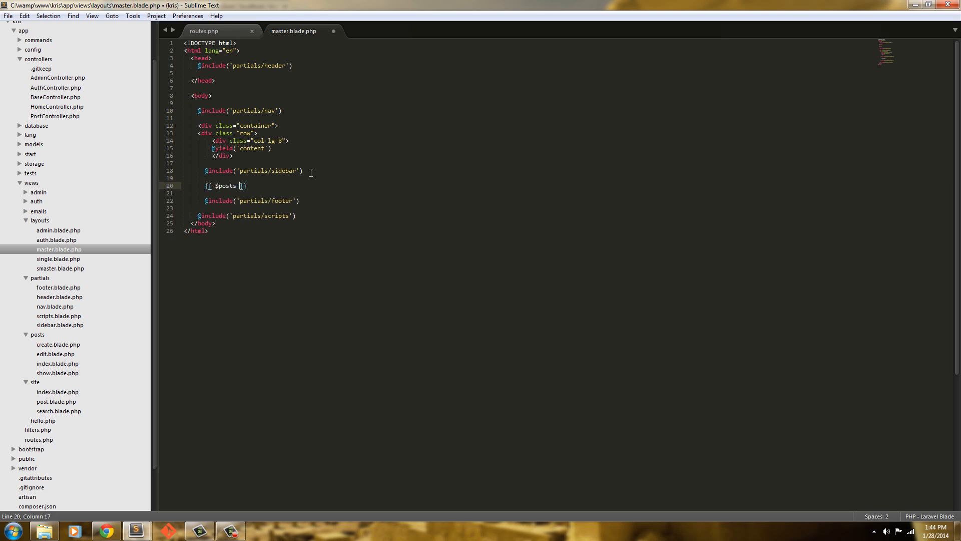
{"action": "type", "text": "->links"}
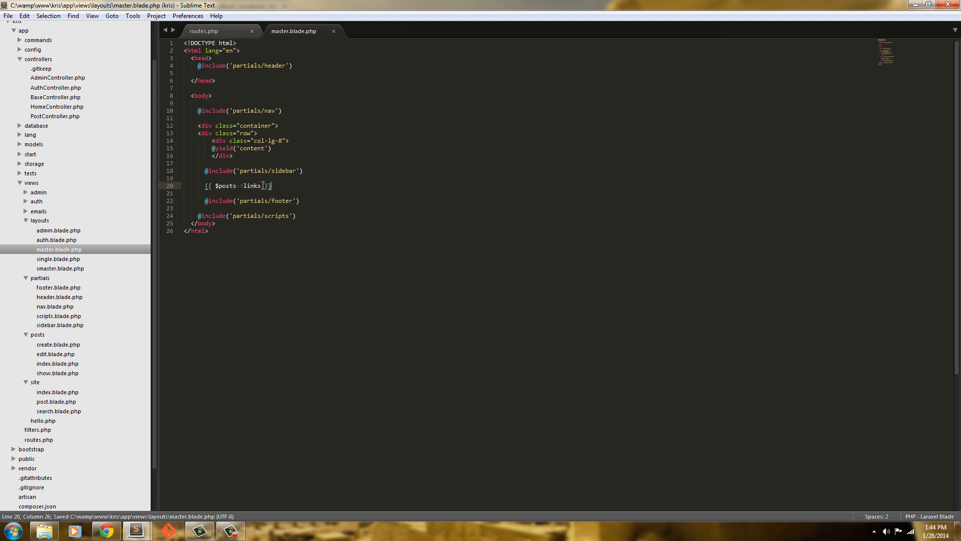
{"action": "type", "text": "()"}
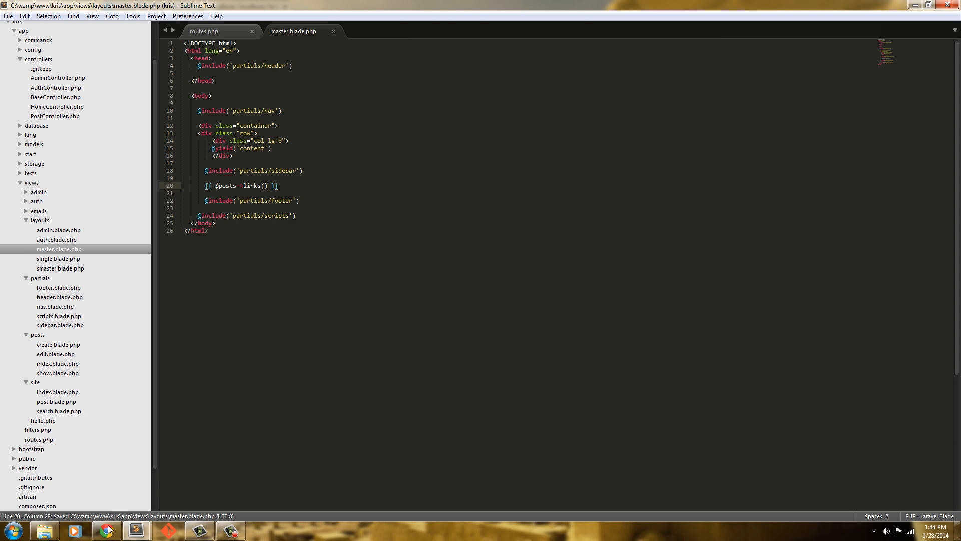
Reload the blog home page, inspect the plain pagination list in the HTML source, and return to the editor.
{"action": "left_click", "coordinate": [105, 530]}
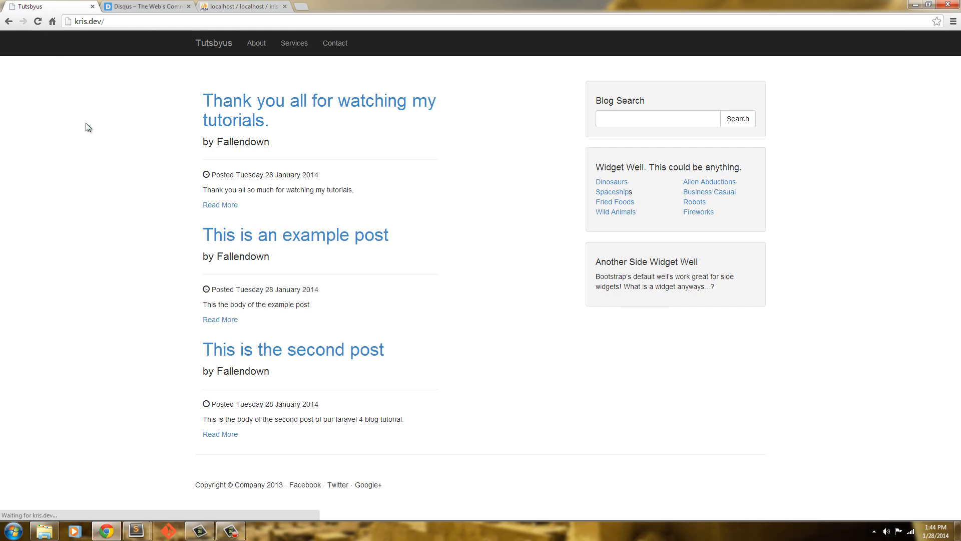
{"action": "scroll", "scroll_direction": "down", "scroll_amount": 3}
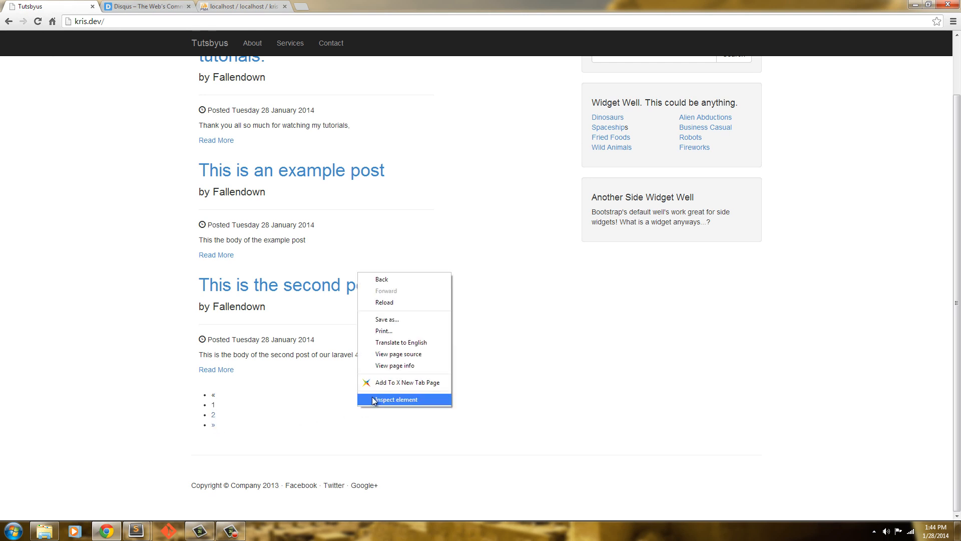
{"action": "left_click", "coordinate": [397, 354]}
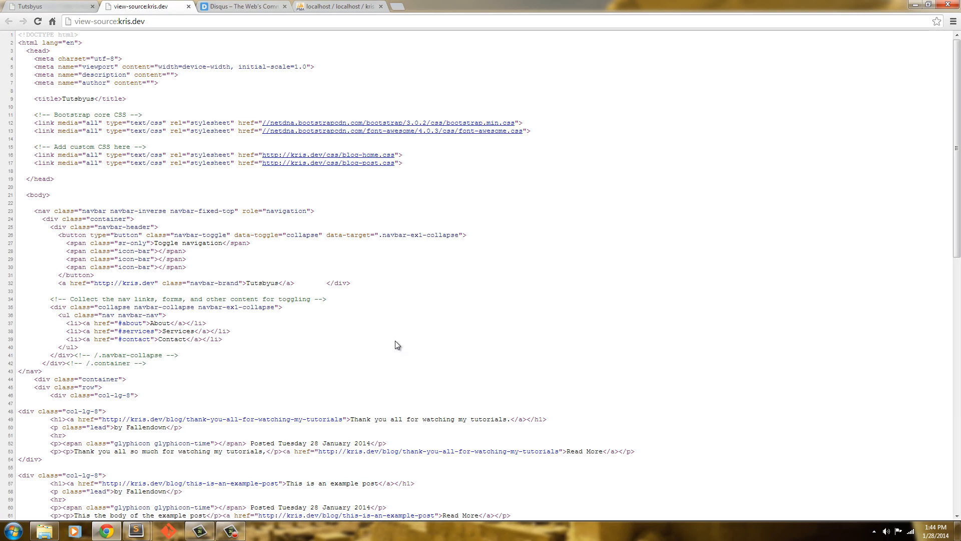
{"action": "scroll", "scroll_direction": "down", "scroll_amount": 3}
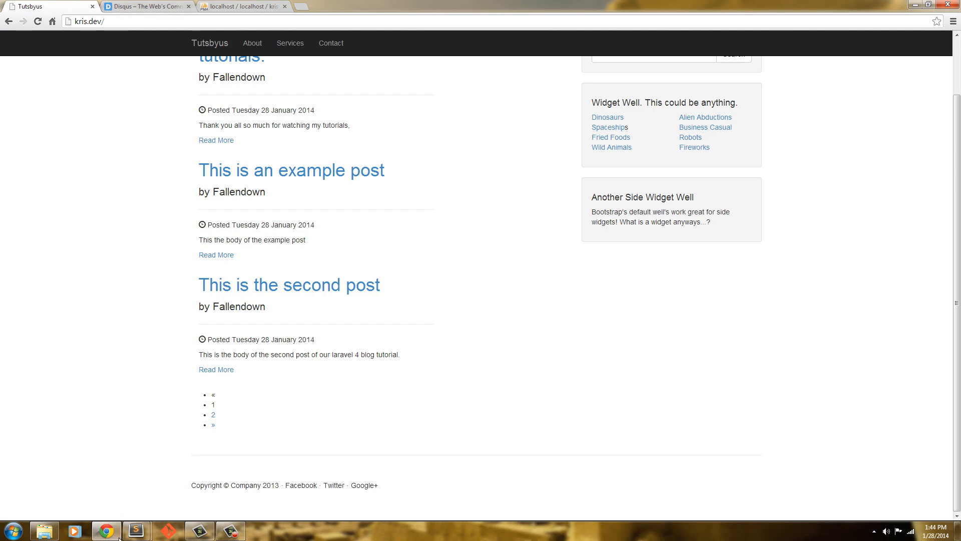
{"action": "left_click", "coordinate": [136, 530]}
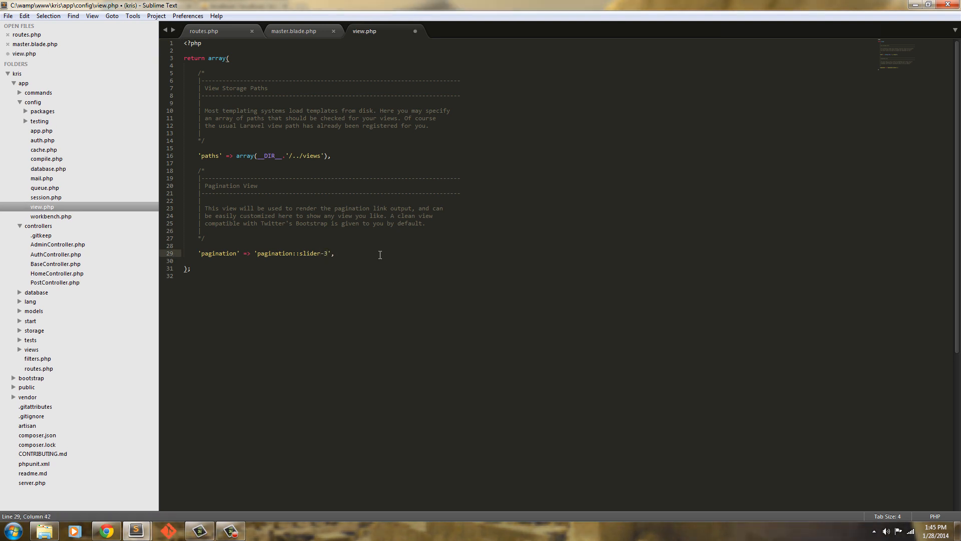
Save the pagination::slider-3 view config and check the styled pagination in the blog.
{"action": "key", "text": "ctrl+s"}
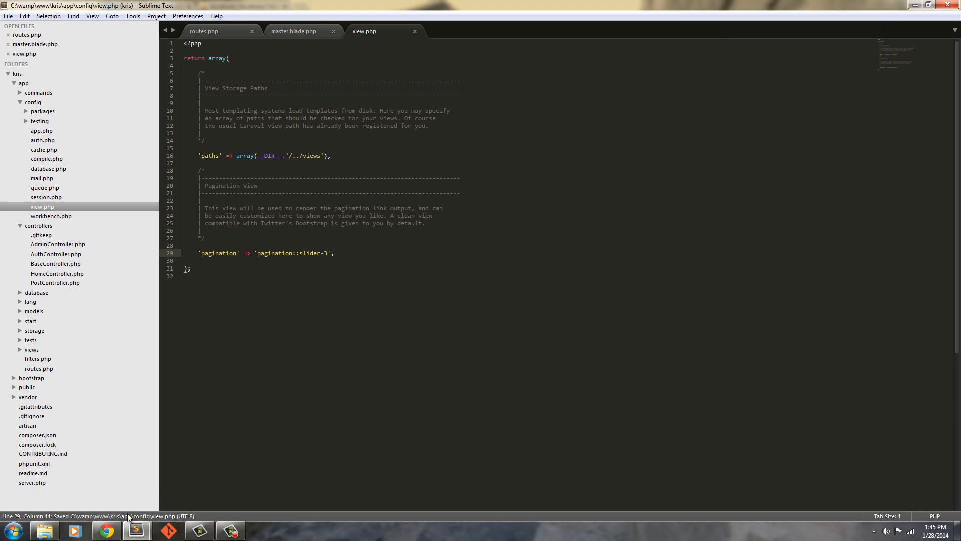
{"action": "left_click", "coordinate": [105, 530]}
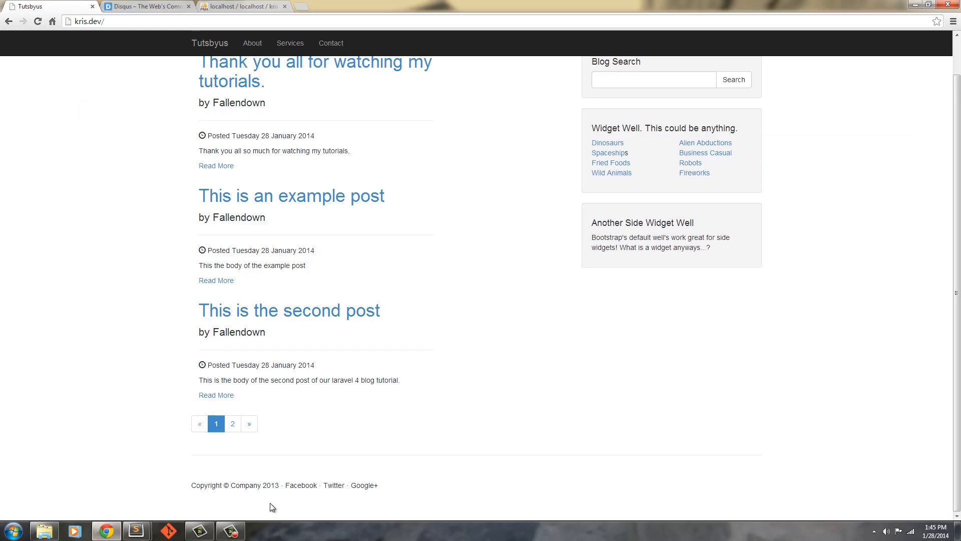
Move between blog page 2 (the edited post) and page 1 using the », 1 and 2 pagination links.
{"action": "left_click", "coordinate": [248, 423]}
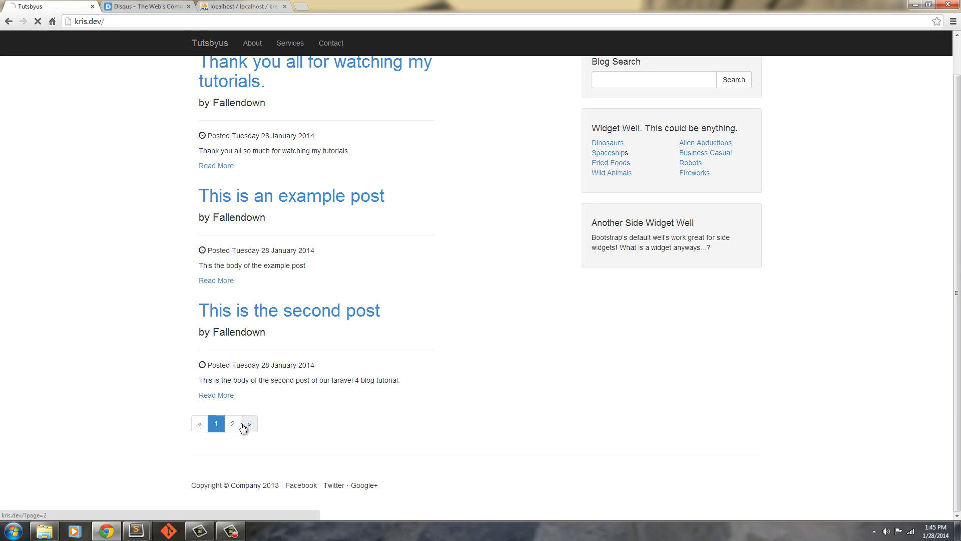
{"action": "left_click", "coordinate": [244, 427]}
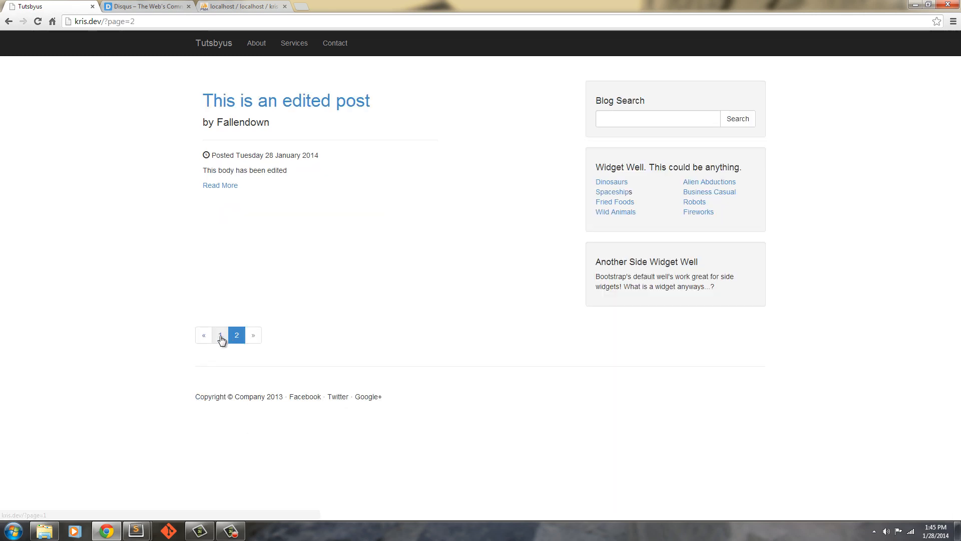
{"action": "left_click", "coordinate": [220, 334]}
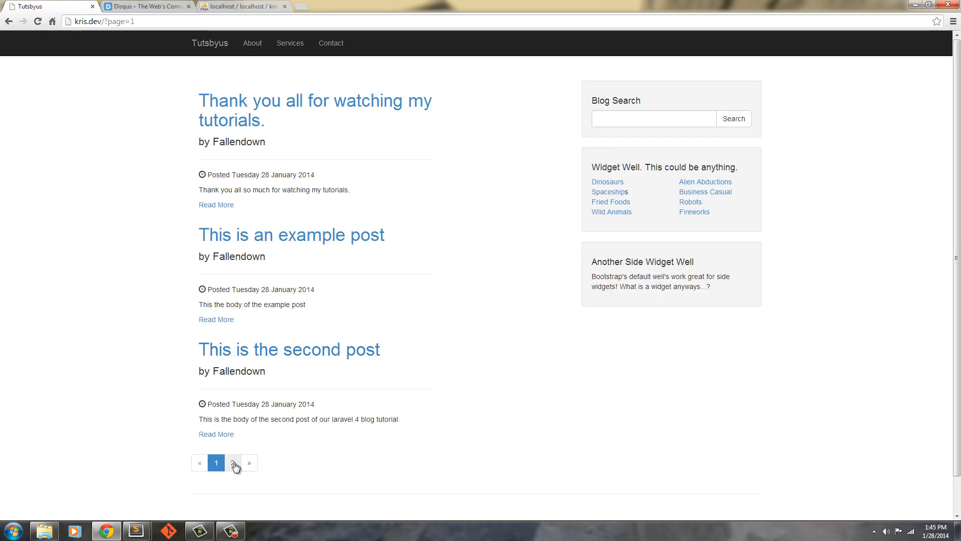
{"action": "left_click", "coordinate": [235, 463]}
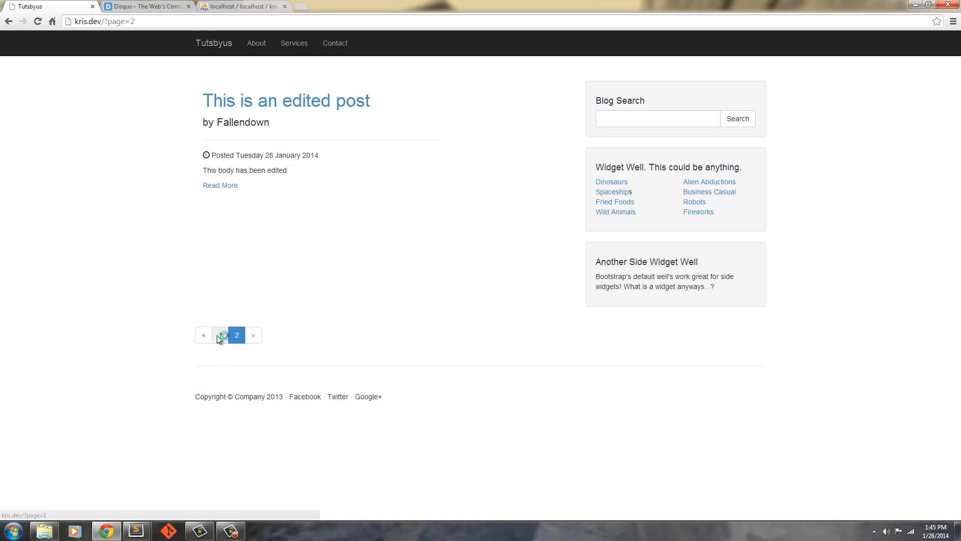
{"action": "left_click", "coordinate": [219, 334]}
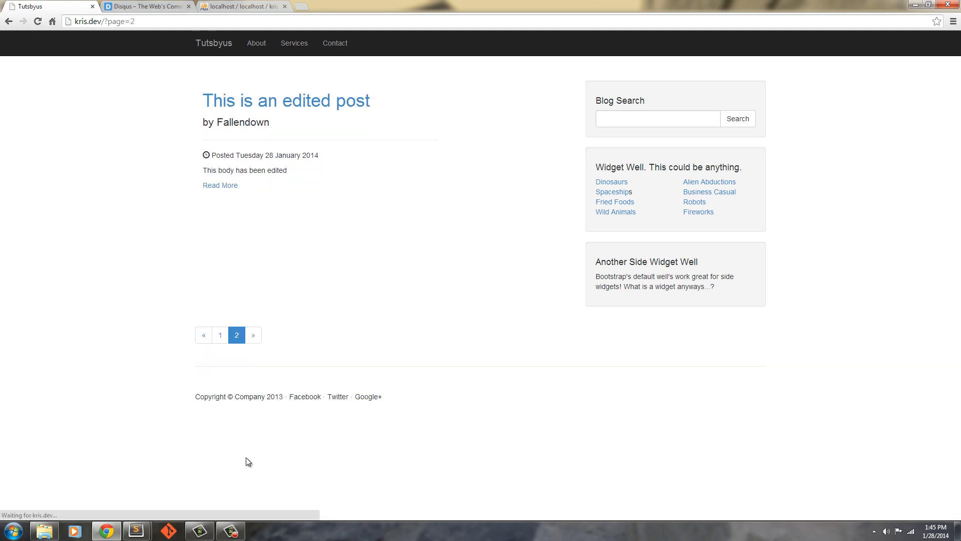
{"action": "left_click", "coordinate": [219, 334]}
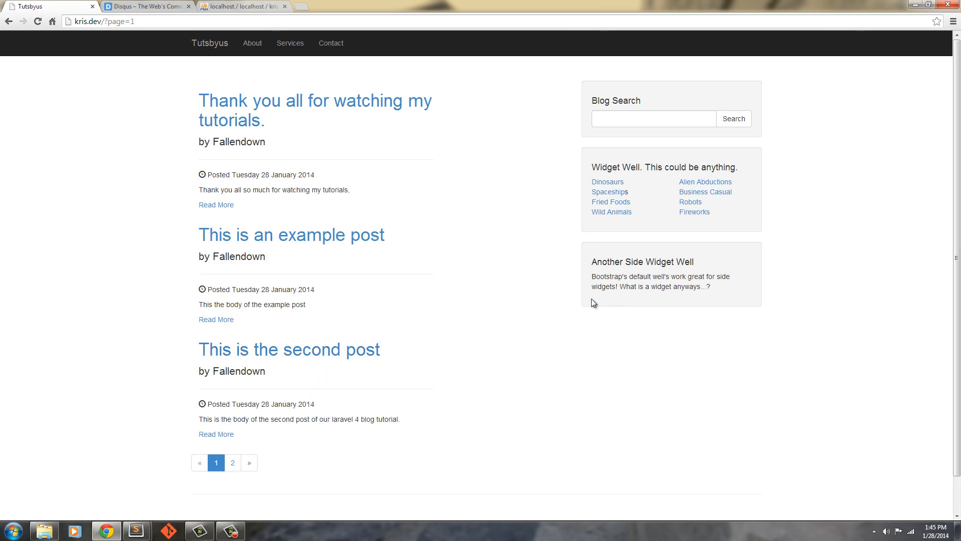
{"action": "mouse_move", "coordinate": [534, 277]}
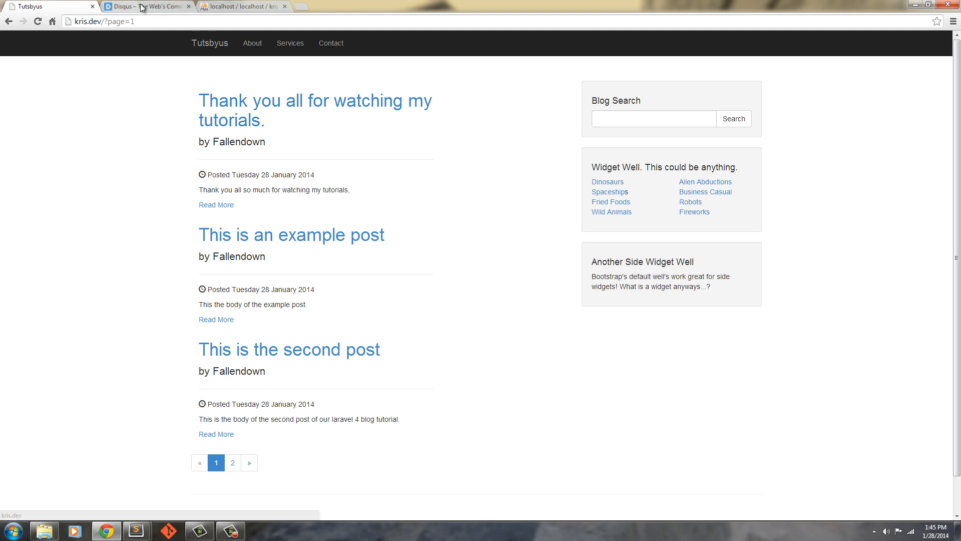
Switch to the Disqus tab and go to its For Websites page.
{"action": "left_click", "coordinate": [148, 6]}
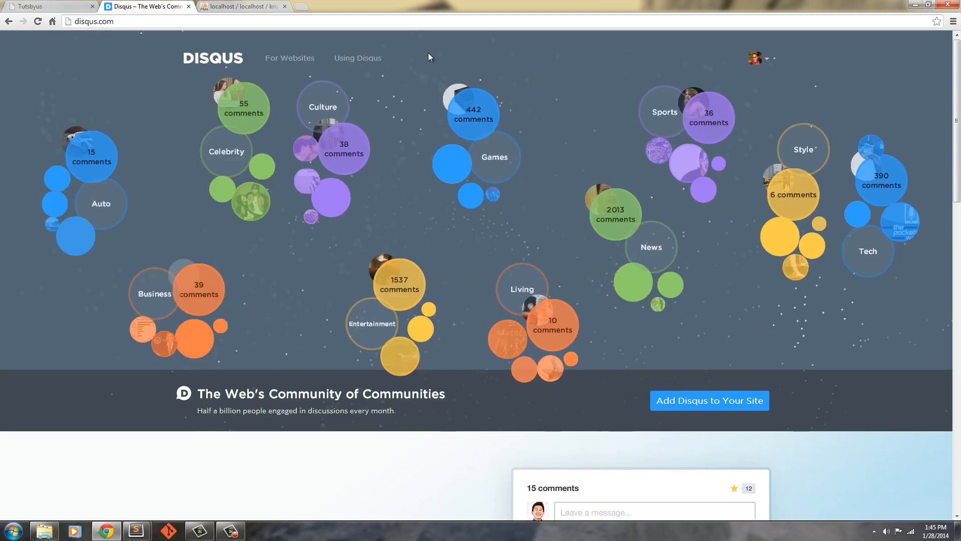
{"action": "left_click", "coordinate": [289, 58]}
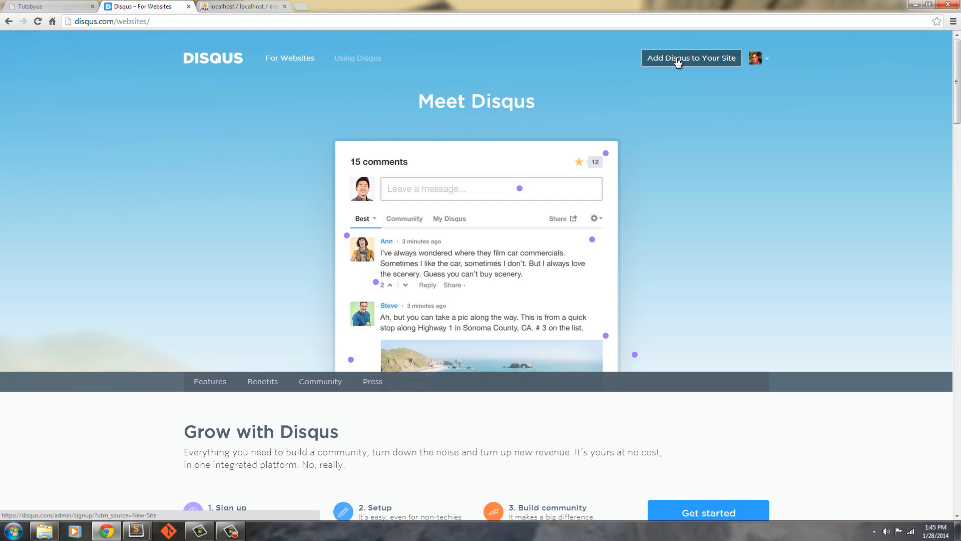
Register a Disqus site named Kris with shortname krisva in the Entertainment category.
{"action": "left_click", "coordinate": [691, 58]}
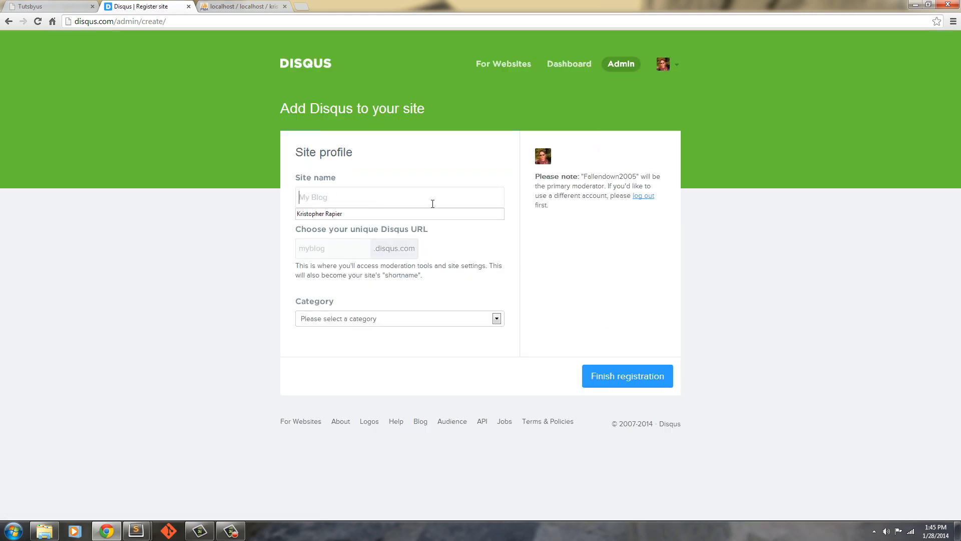
{"action": "type", "text": "Kris"}
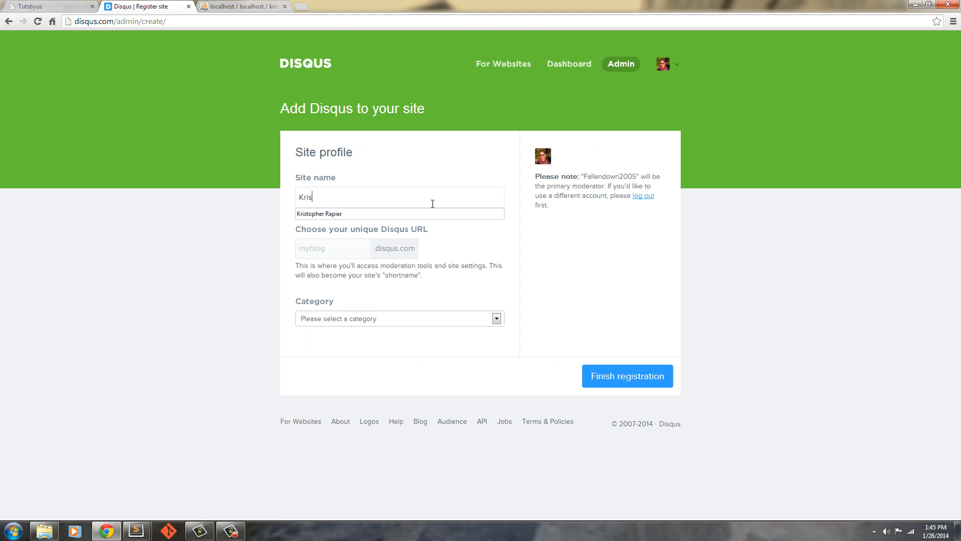
{"action": "mouse_move", "coordinate": [434, 219]}
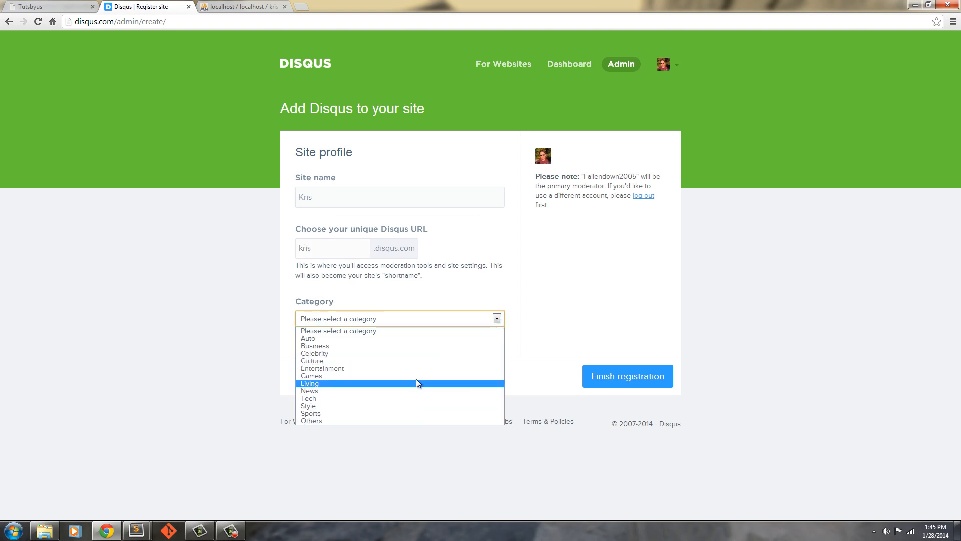
{"action": "left_click", "coordinate": [321, 368]}
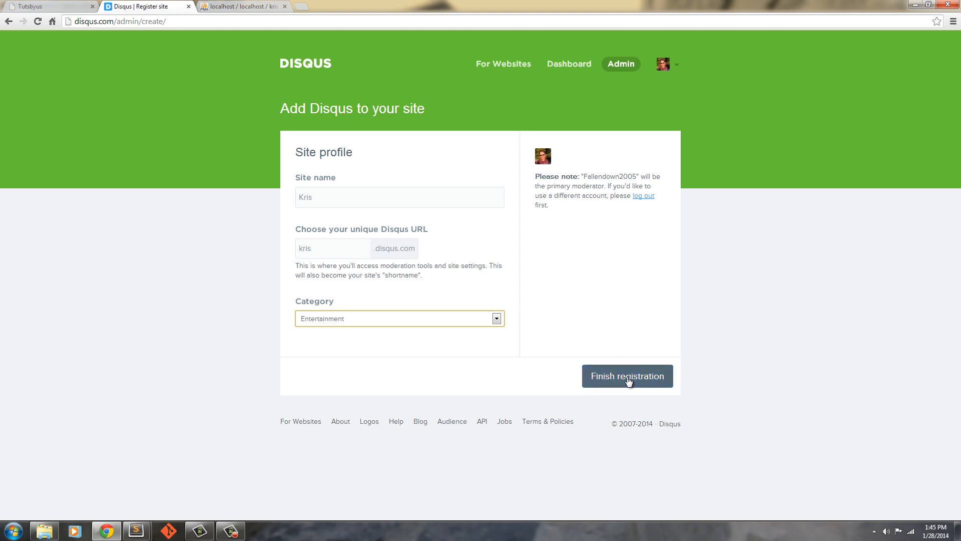
{"action": "left_click", "coordinate": [626, 375]}
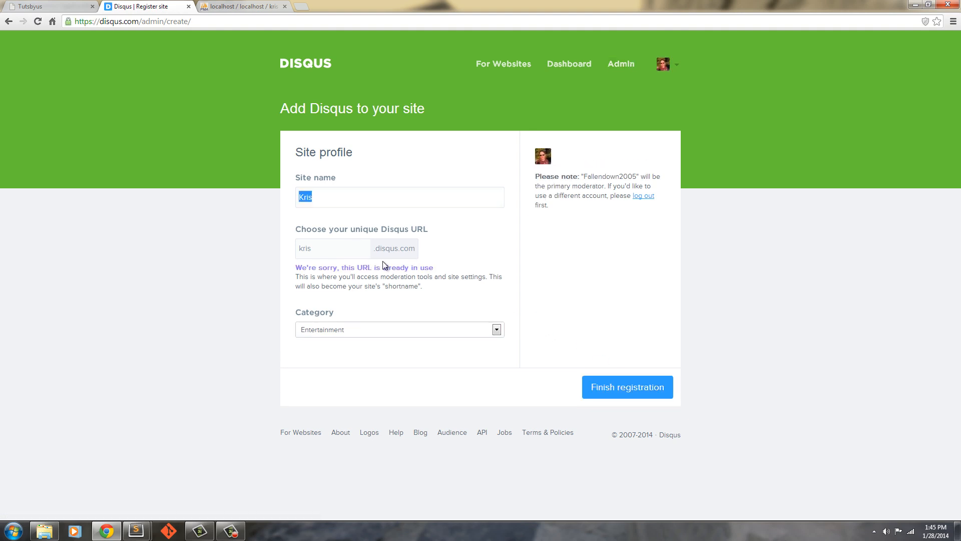
{"action": "left_click", "coordinate": [335, 247]}
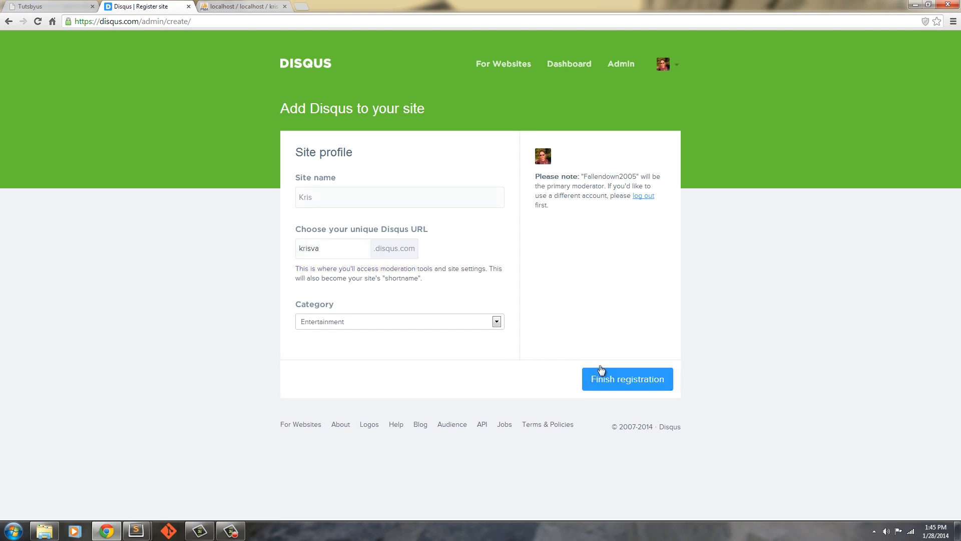
{"action": "mouse_move", "coordinate": [541, 346]}
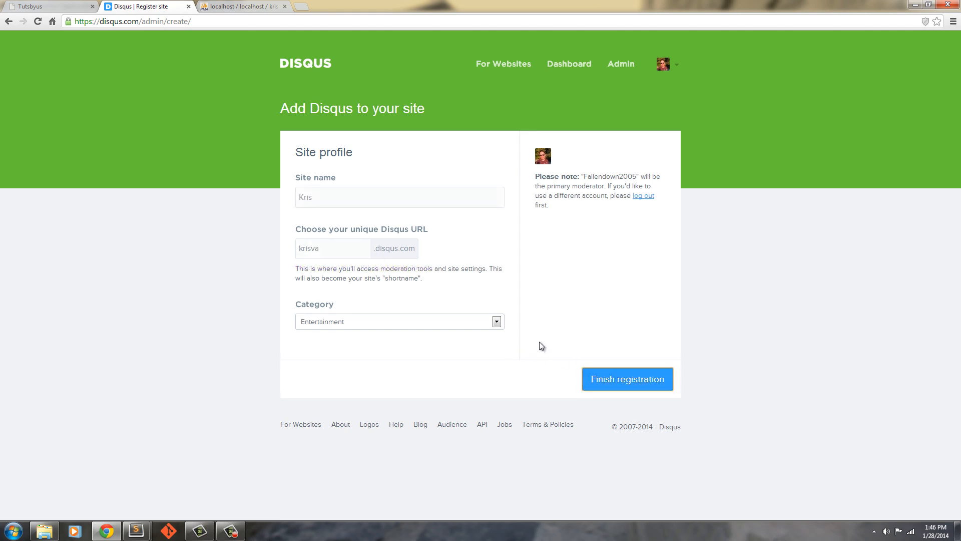
{"action": "mouse_move", "coordinate": [611, 333]}
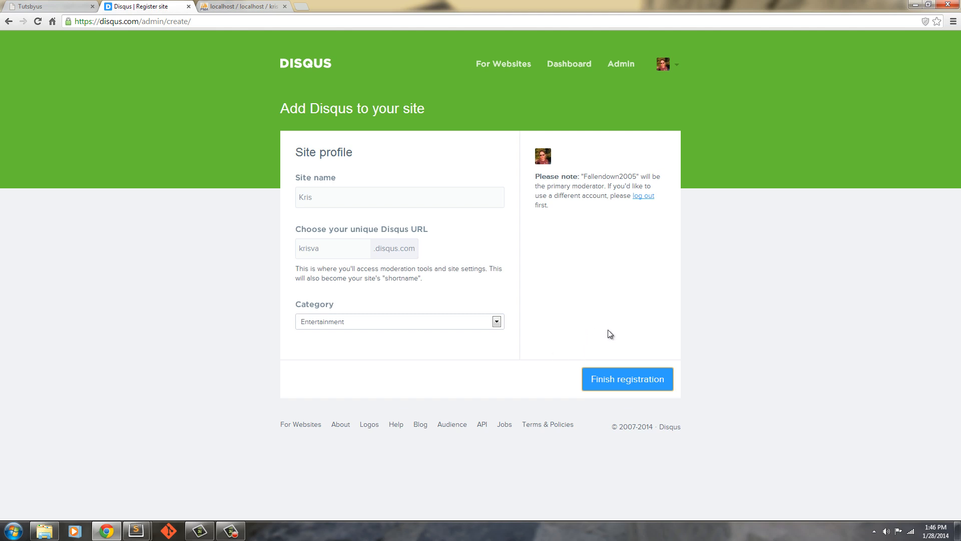
{"action": "left_click", "coordinate": [626, 378]}
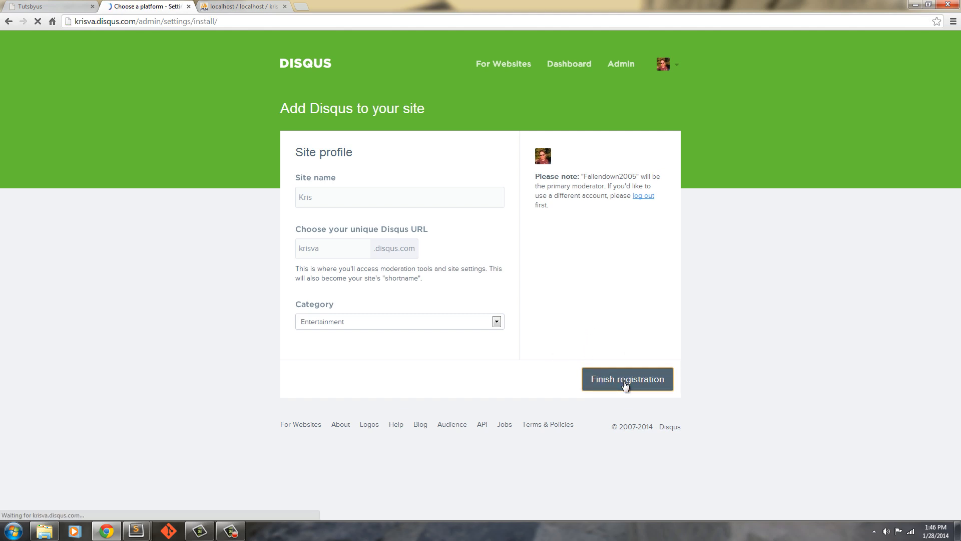
Choose the Universal Code platform and copy the krisva comment-thread embed snippet.
{"action": "left_click", "coordinate": [627, 379]}
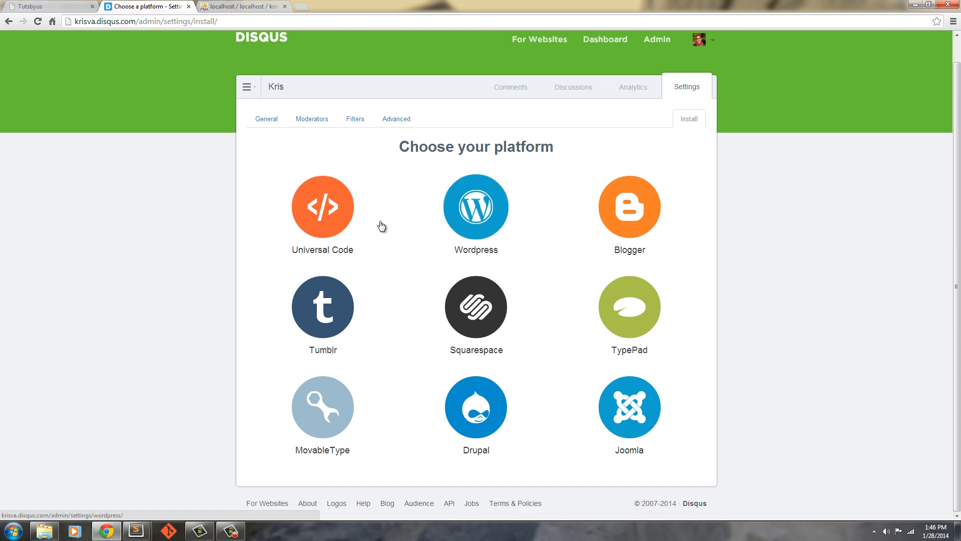
{"action": "left_click", "coordinate": [322, 207]}
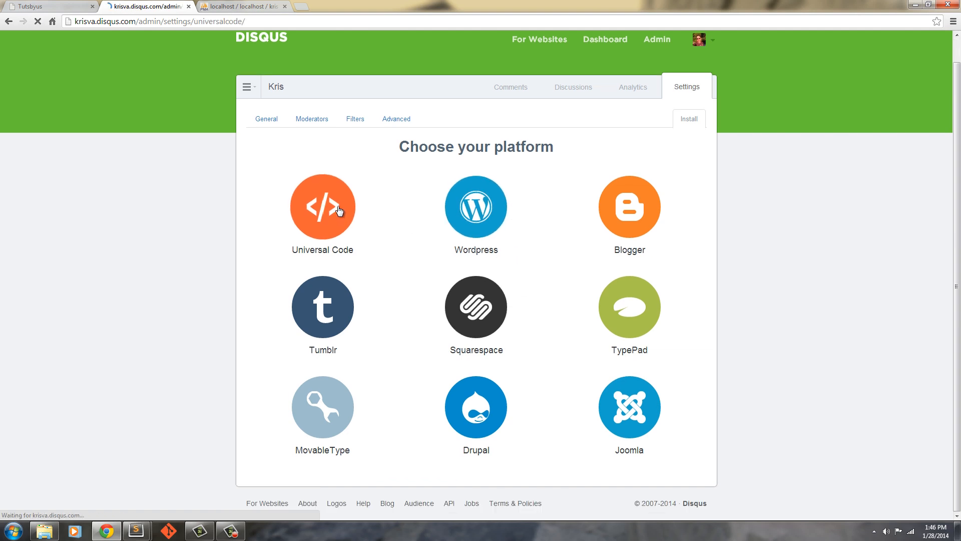
{"action": "left_click", "coordinate": [323, 206]}
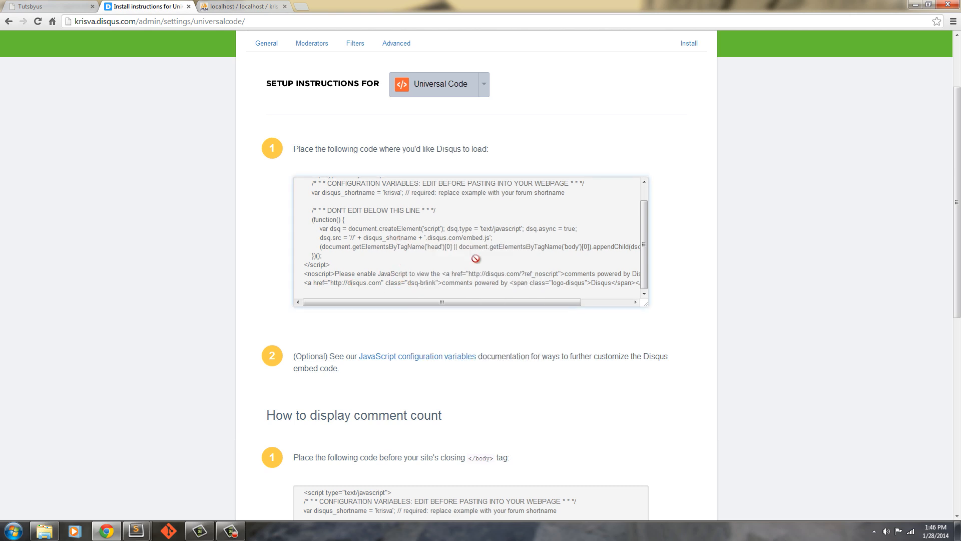
{"action": "scroll", "scroll_direction": "down", "scroll_amount": 3}
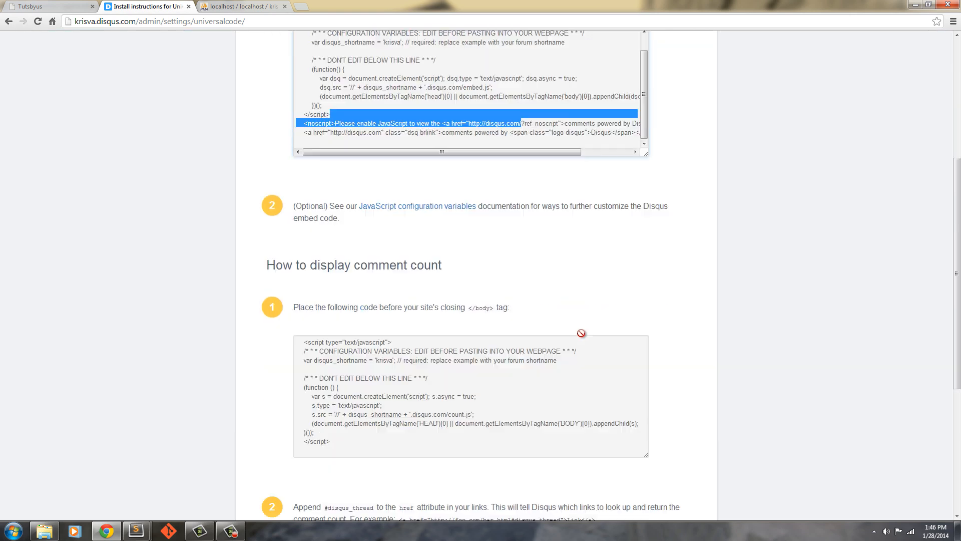
{"action": "scroll", "scroll_direction": "down", "scroll_amount": 3}
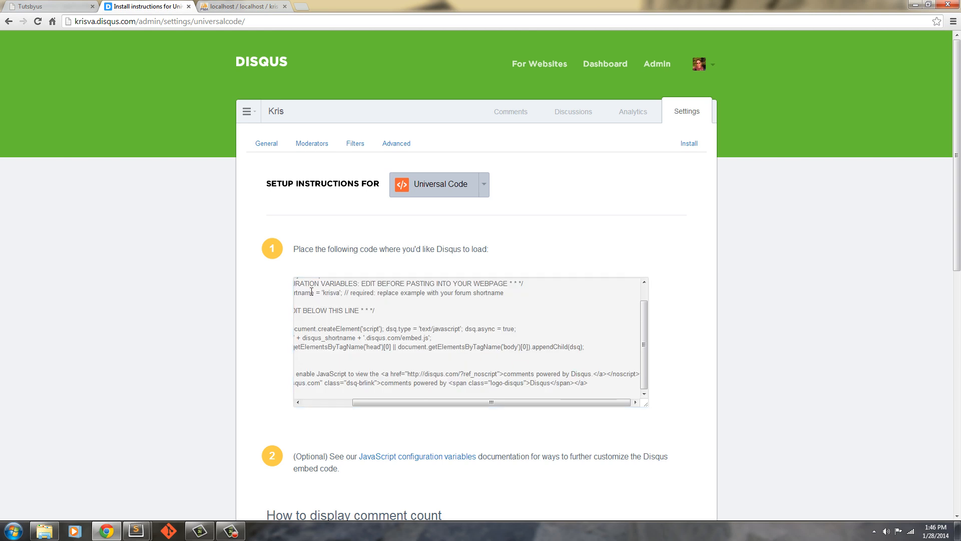
{"action": "right_click", "coordinate": [337, 296]}
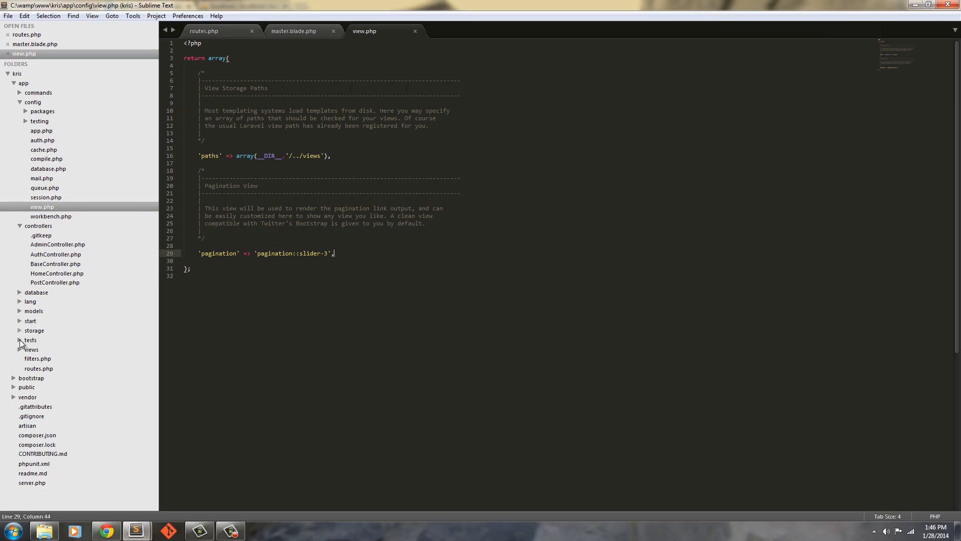
Paste the Disqus embed code into post.blade.php below the Go Back link and save.
{"action": "left_click", "coordinate": [31, 348]}
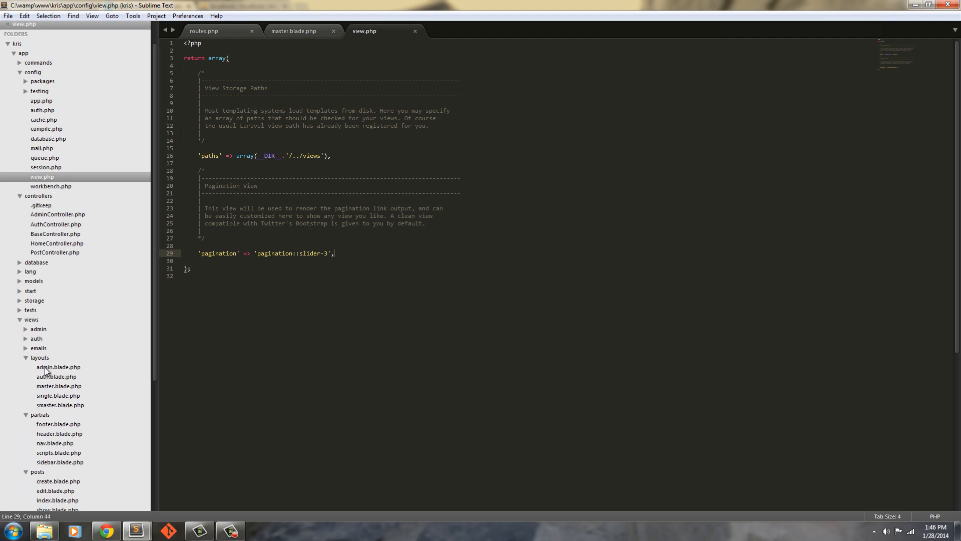
{"action": "scroll", "scroll_direction": "down", "scroll_amount": 3}
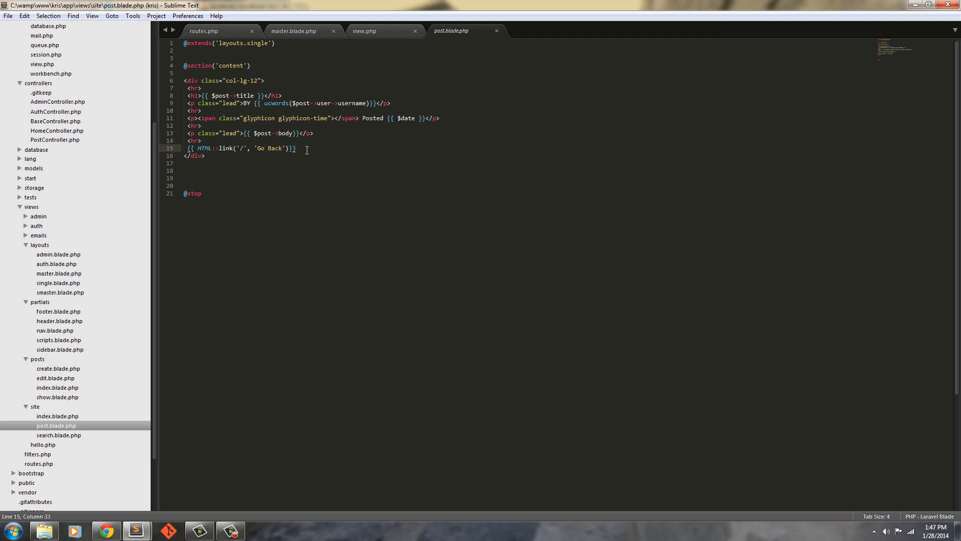
{"action": "key", "text": "Enter"}
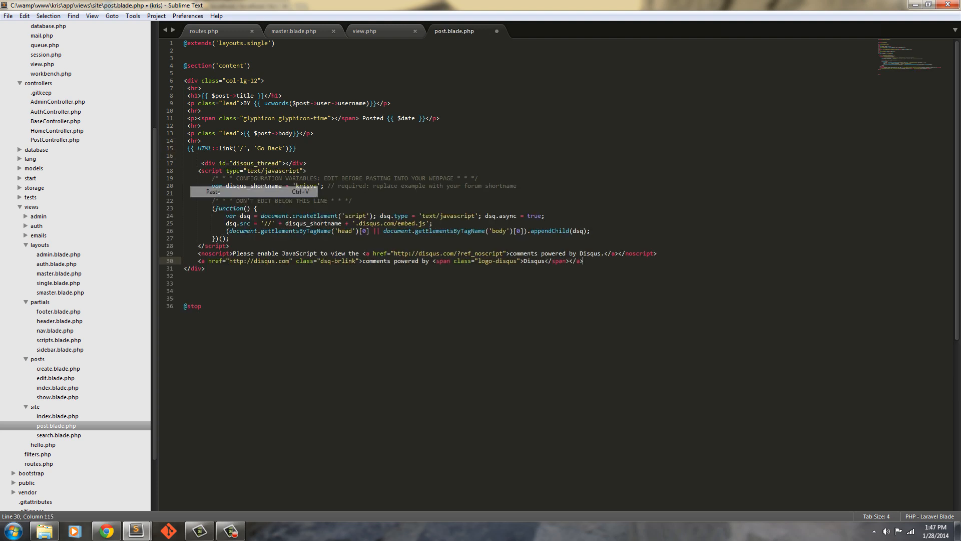
{"action": "left_click", "coordinate": [245, 163]}
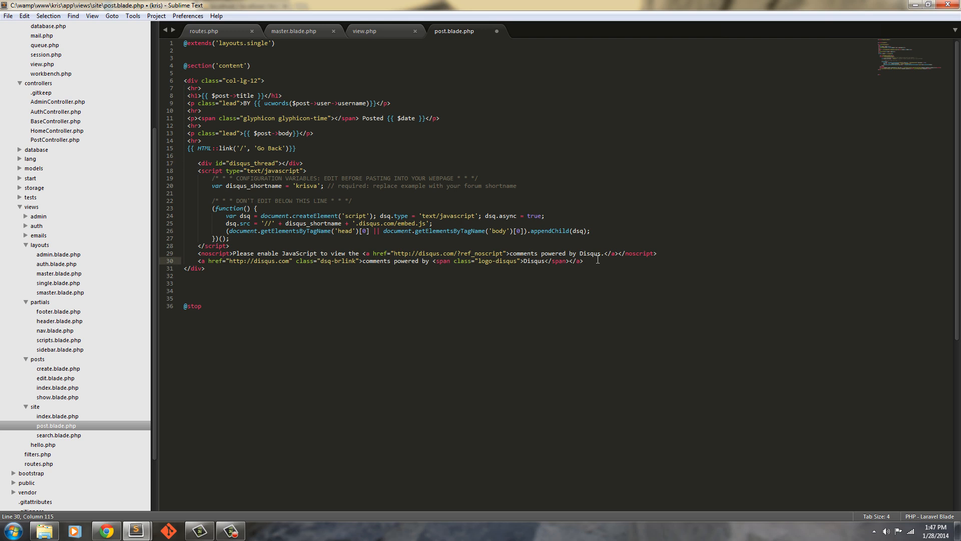
{"action": "key", "text": "ctrl+s"}
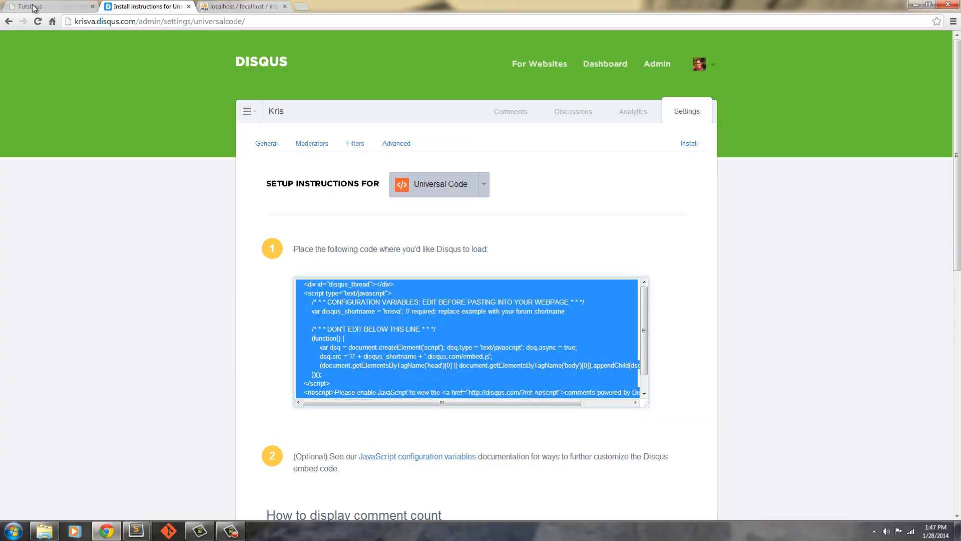
Reload the Tutsbyus blog and view the thank-you post with its 0-comment Disqus thread.
{"action": "left_click", "coordinate": [43, 6]}
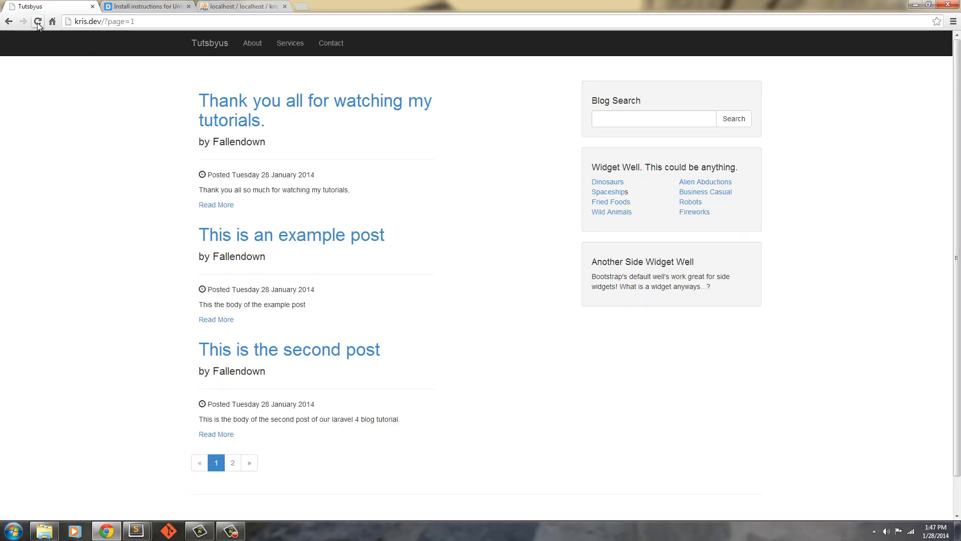
{"action": "left_click", "coordinate": [38, 21]}
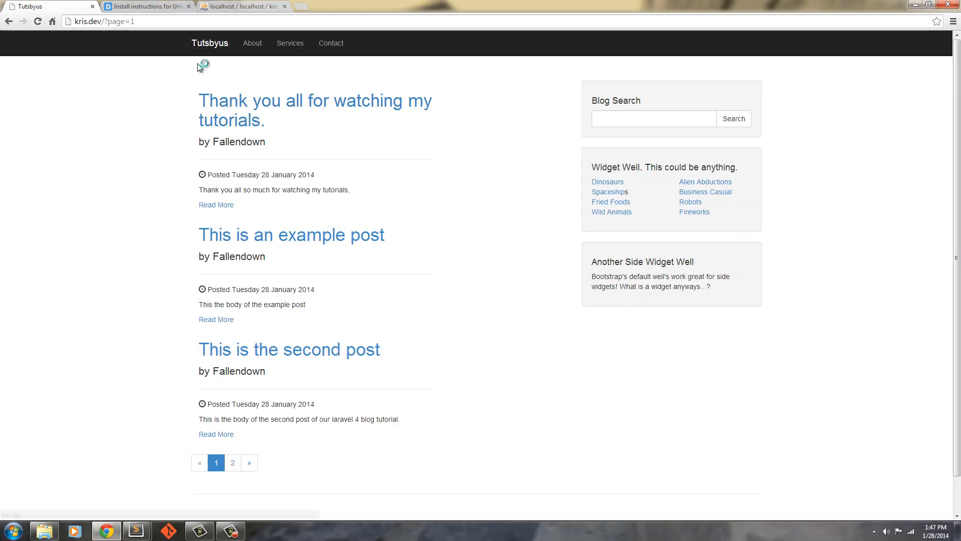
{"action": "left_click", "coordinate": [316, 100]}
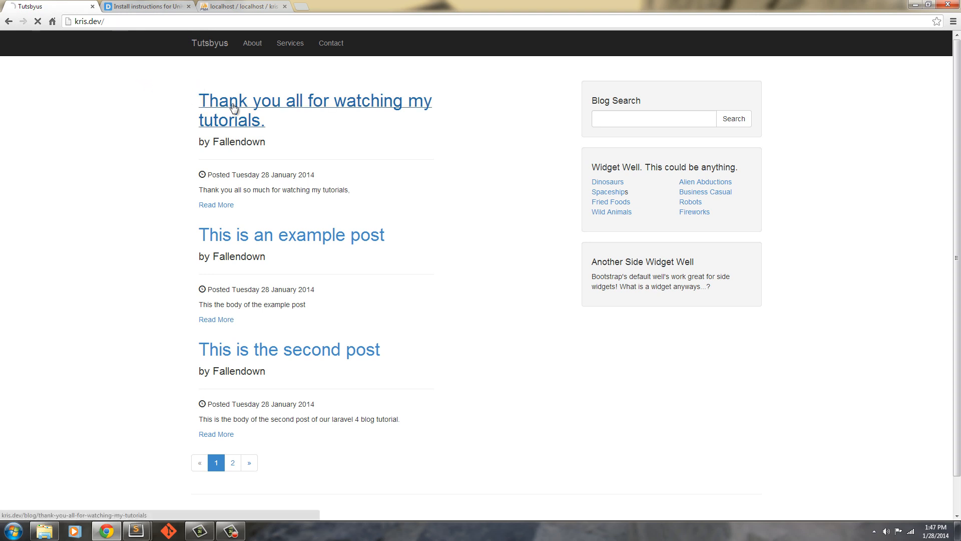
{"action": "left_click", "coordinate": [314, 100]}
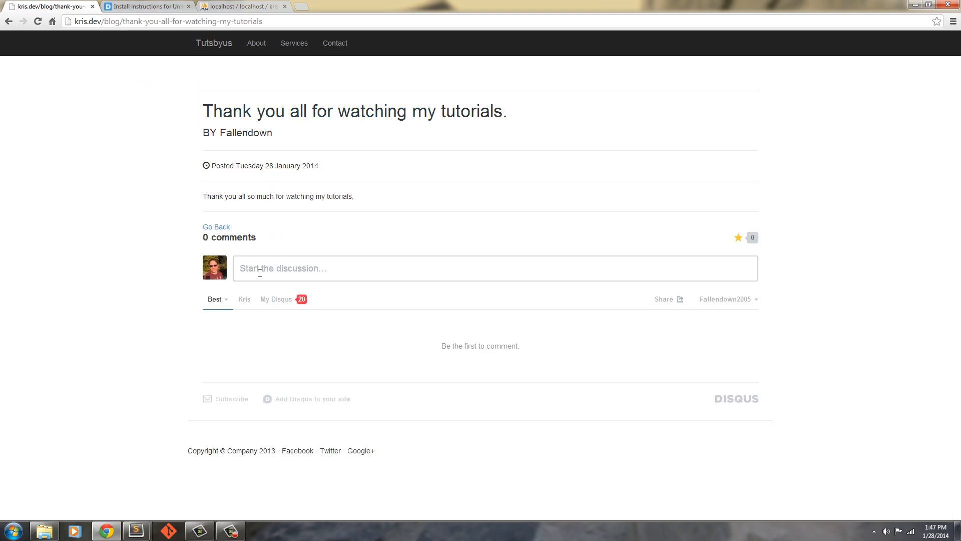
{"action": "left_click", "coordinate": [429, 269]}
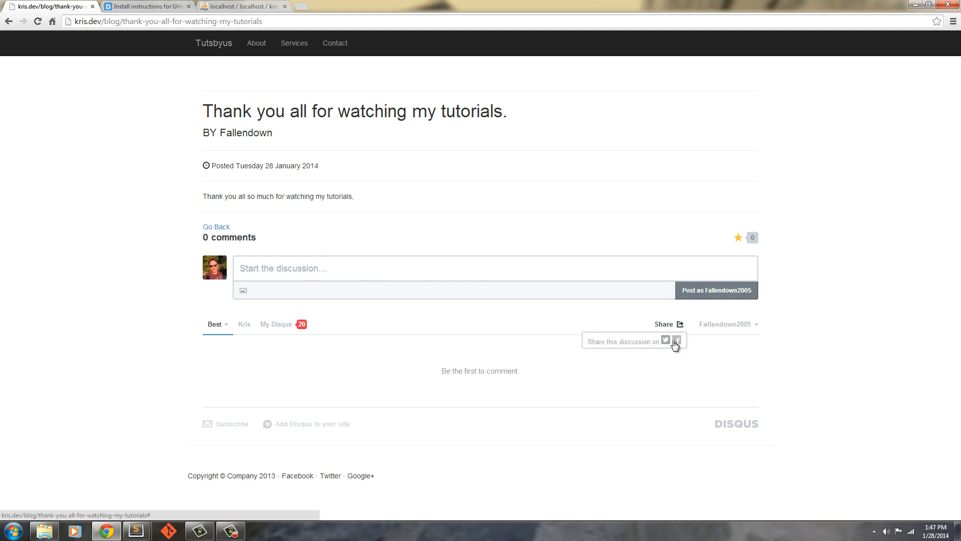
{"action": "mouse_move", "coordinate": [735, 327]}
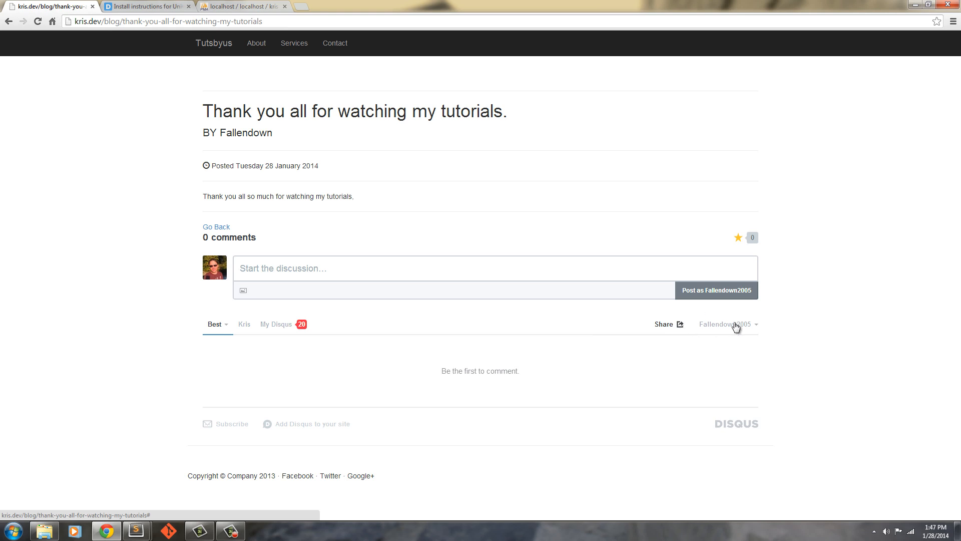
{"action": "left_click", "coordinate": [726, 324]}
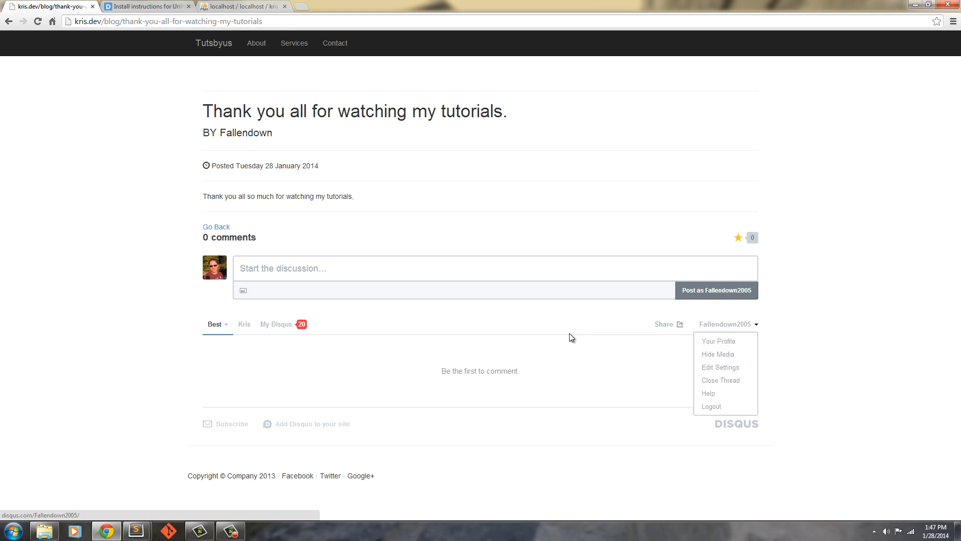
{"action": "left_click", "coordinate": [462, 333]}
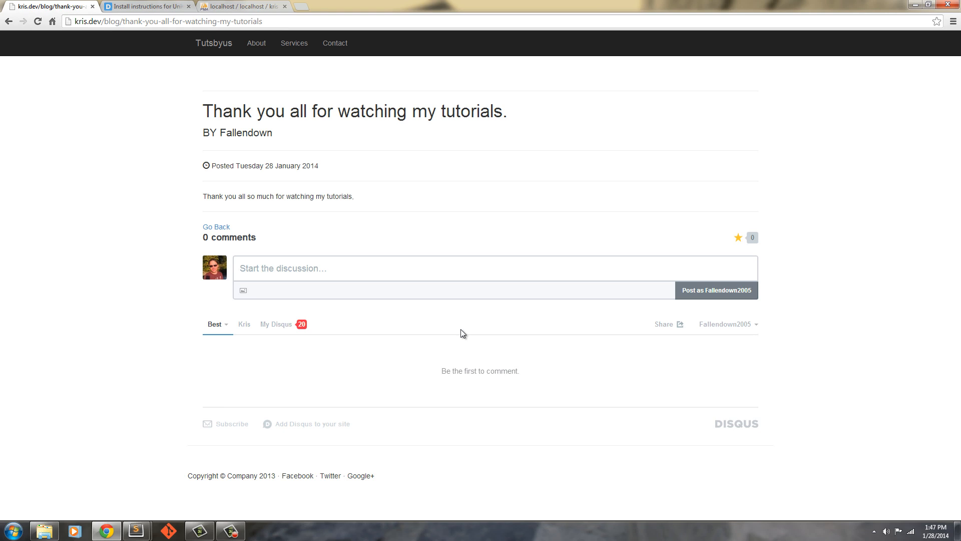
{"action": "mouse_move", "coordinate": [396, 293]}
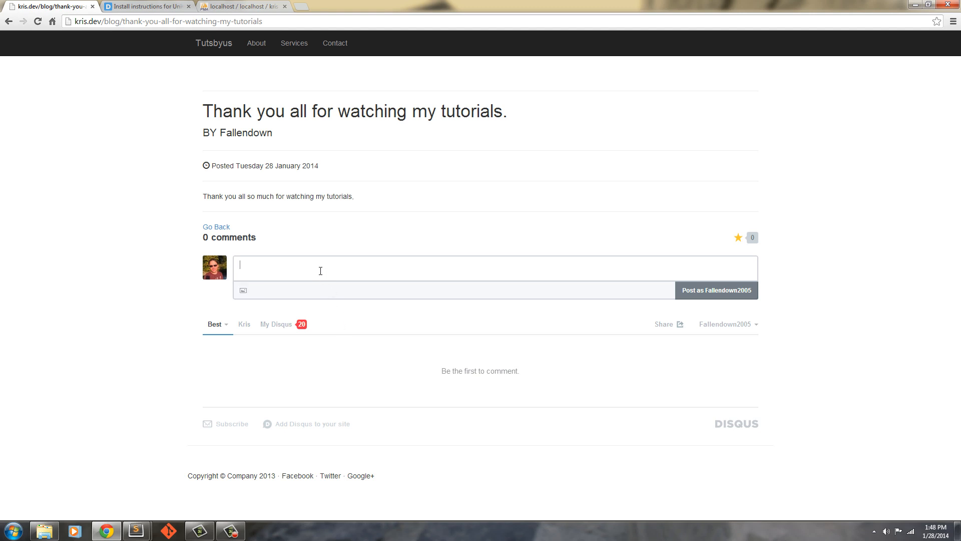
{"action": "mouse_move", "coordinate": [69, 183]}
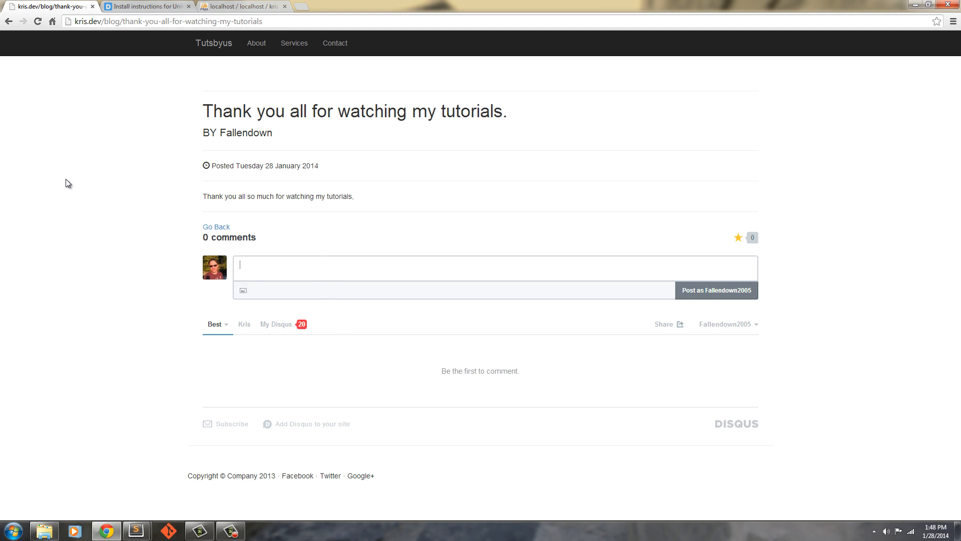